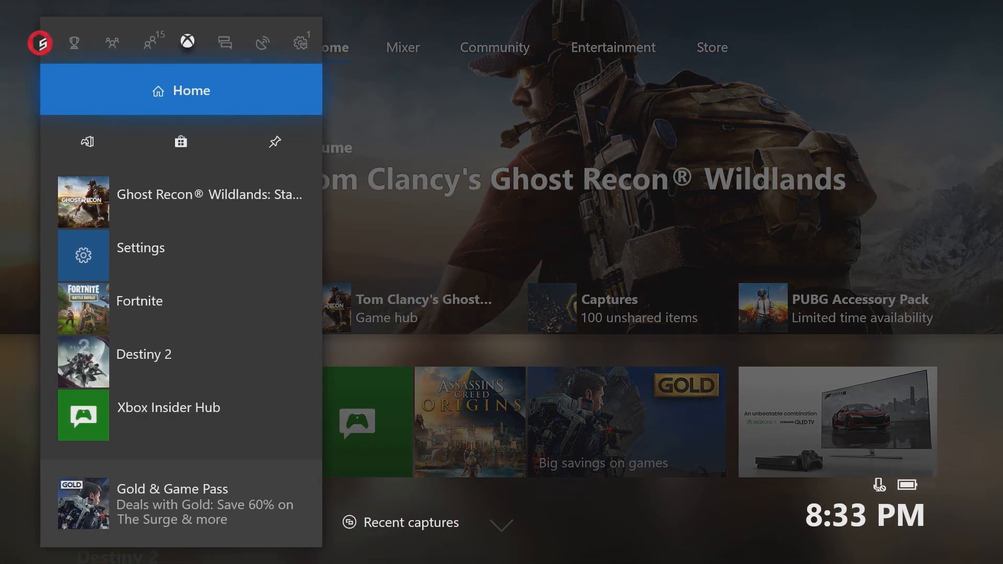
Step: Navigate System > Settings > Network to the advanced network settings with port 52517 selected
left_click(293, 42)
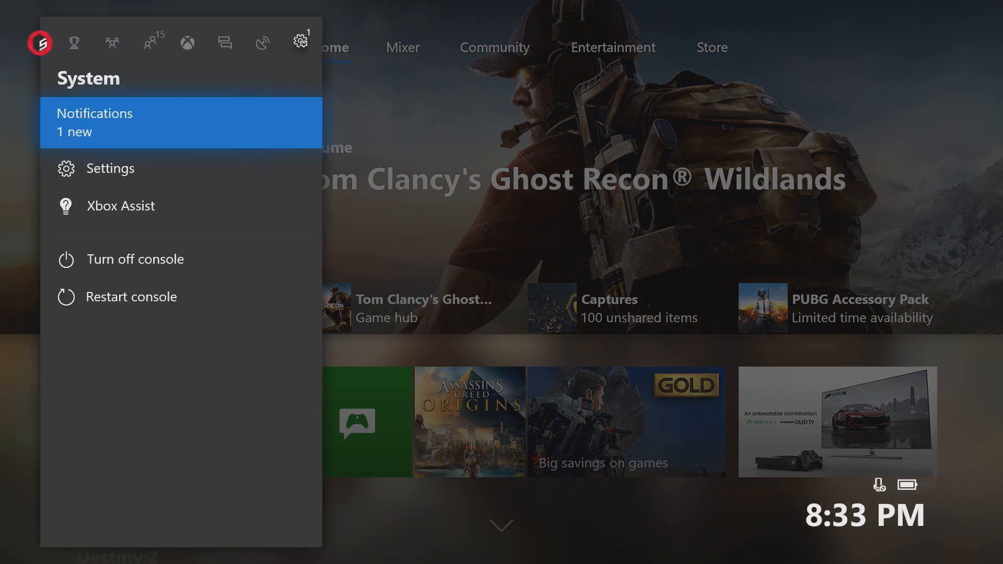
left_click(109, 168)
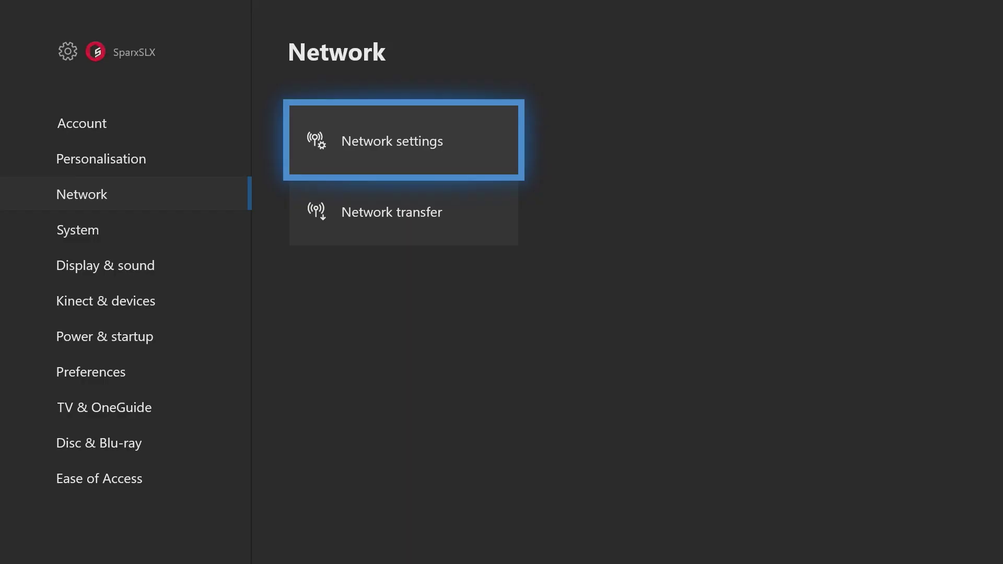
left_click(404, 141)
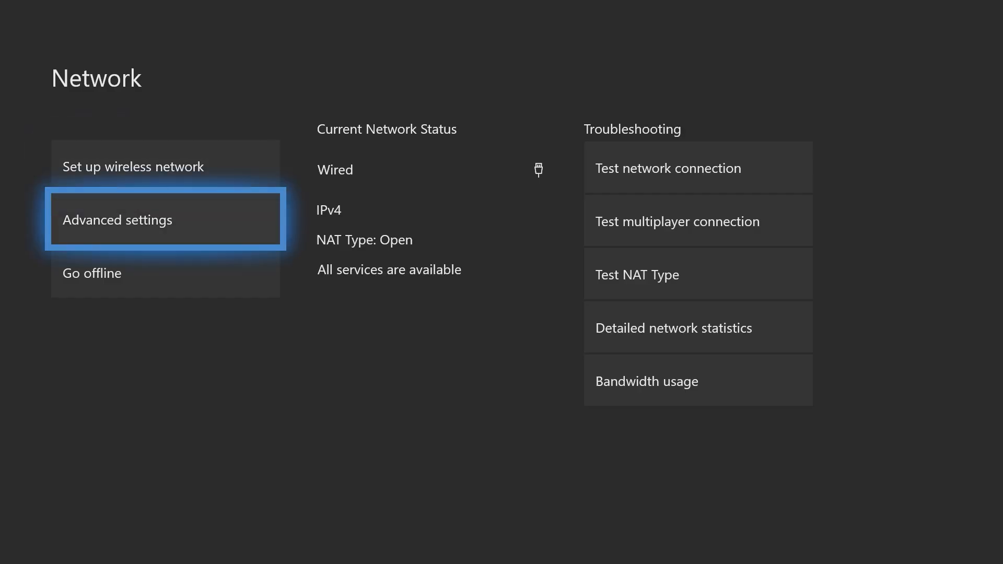
left_click(165, 218)
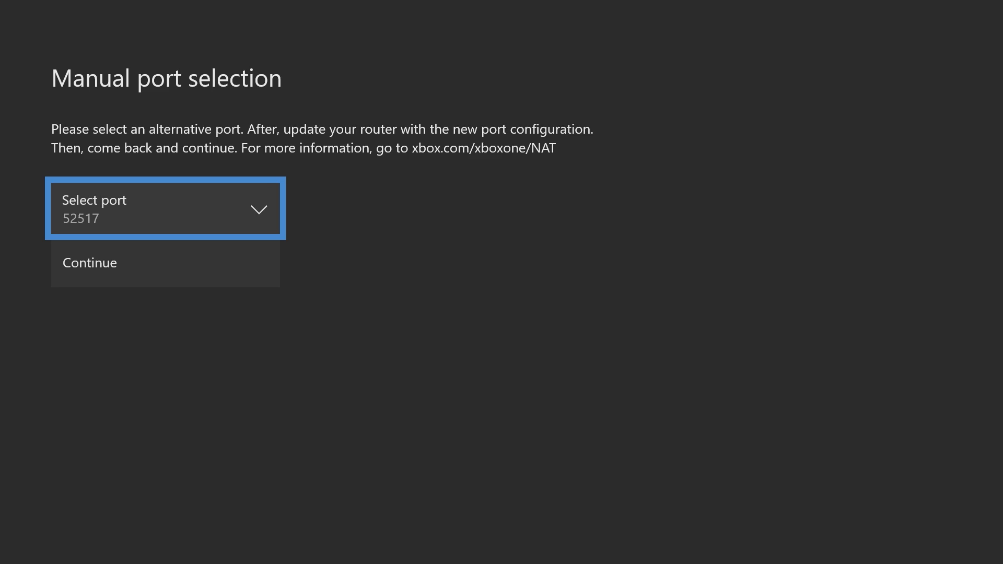
Step: View the alternative port list and keep port 52517 as the chosen port
left_click(166, 208)
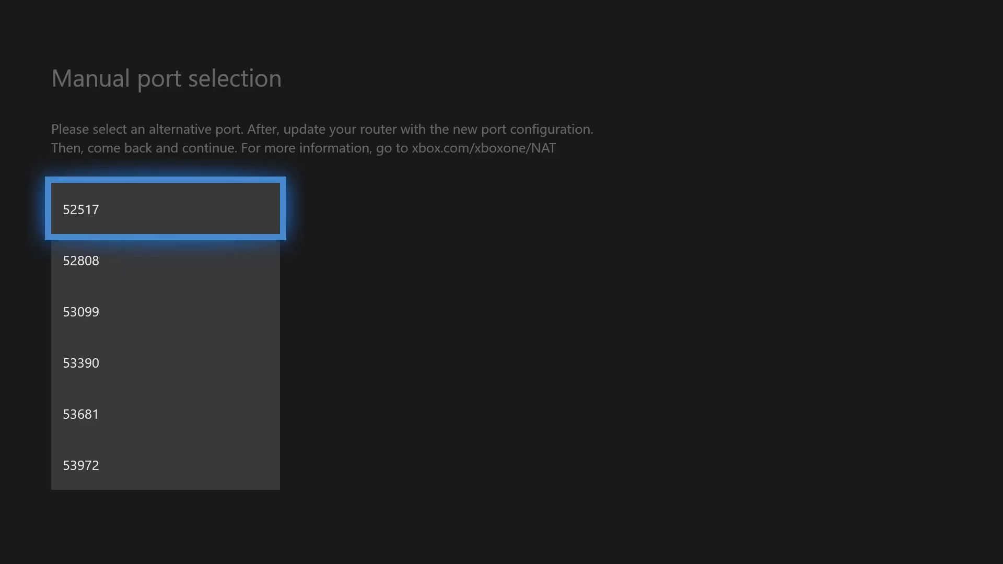
left_click(165, 209)
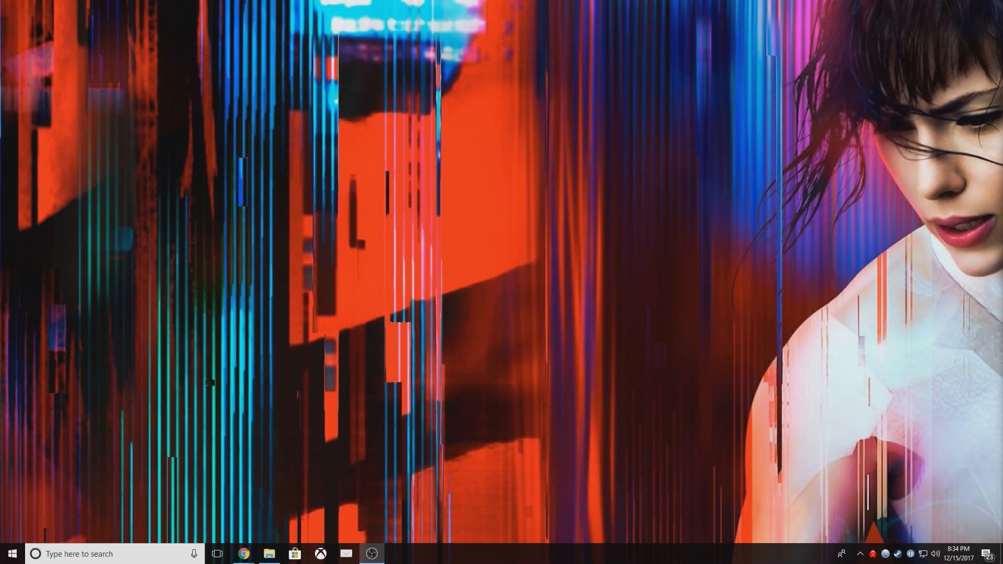
mouse_move(268, 545)
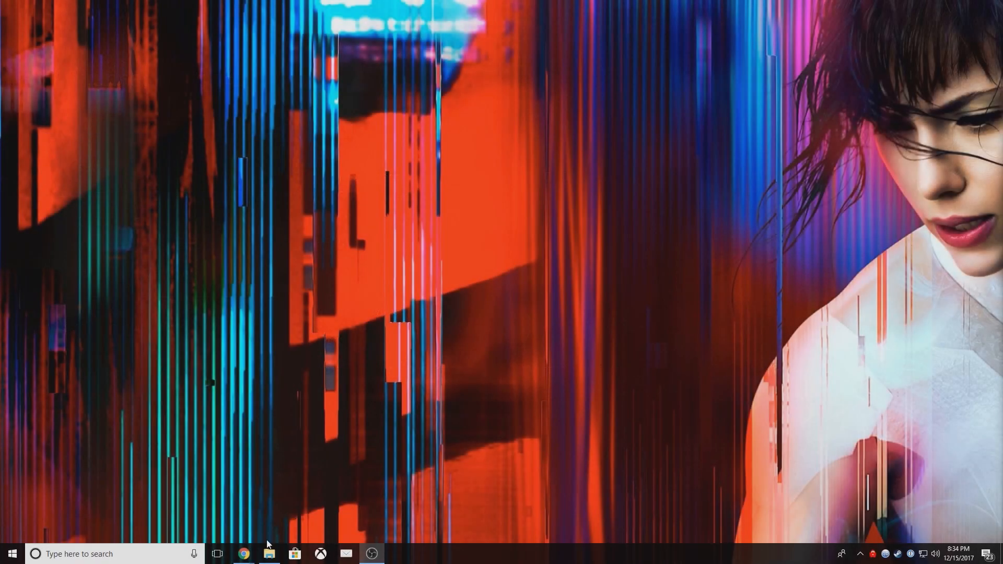
Step: Launch the browser at 192.168.0.1 and focus the login username field
left_click(243, 553)
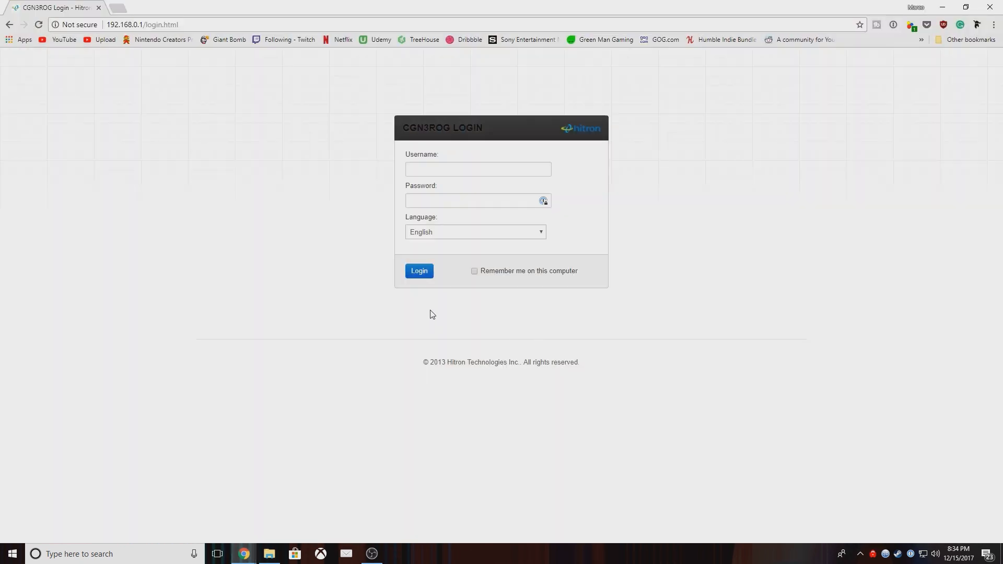
mouse_move(448, 311)
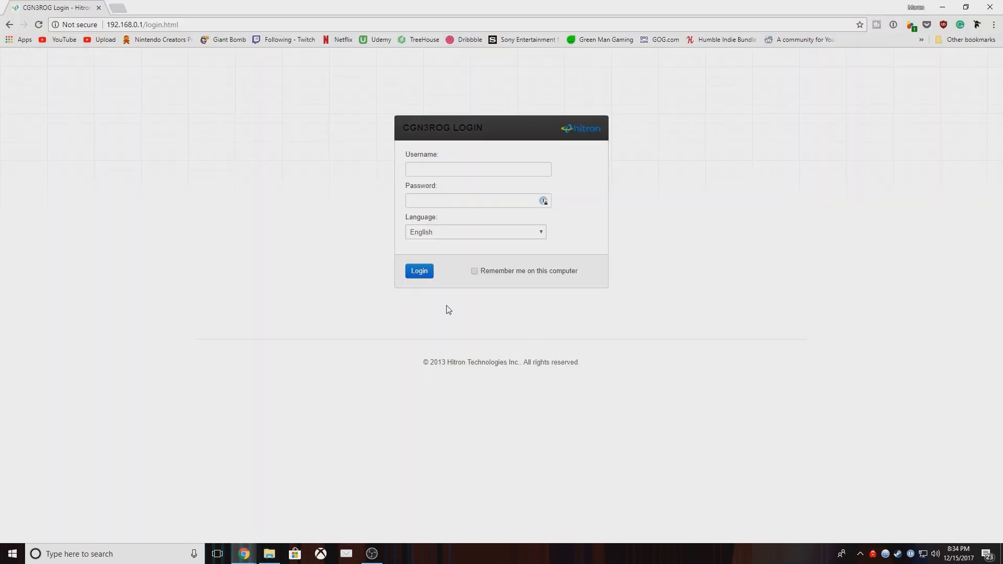
mouse_move(395, 144)
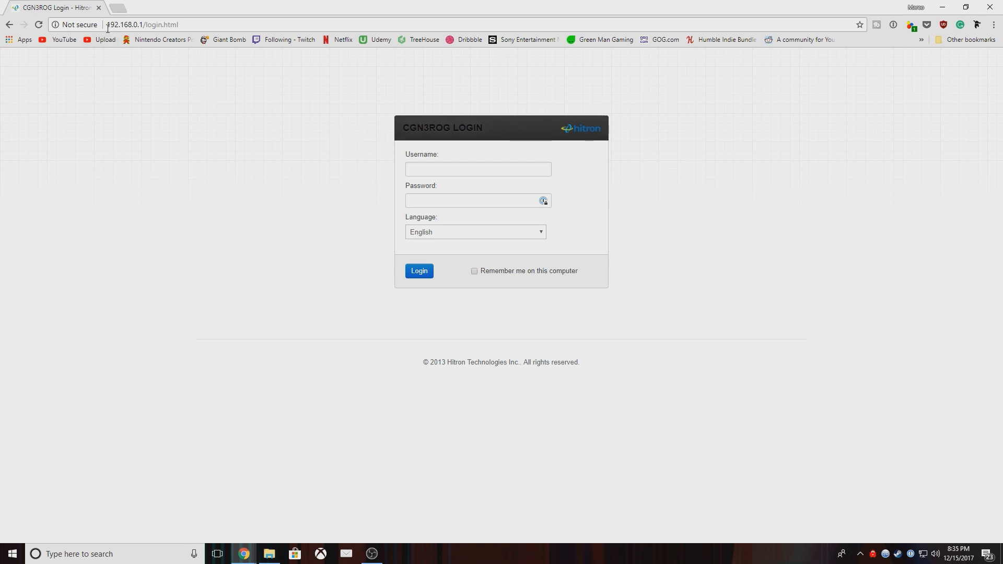
mouse_move(106, 32)
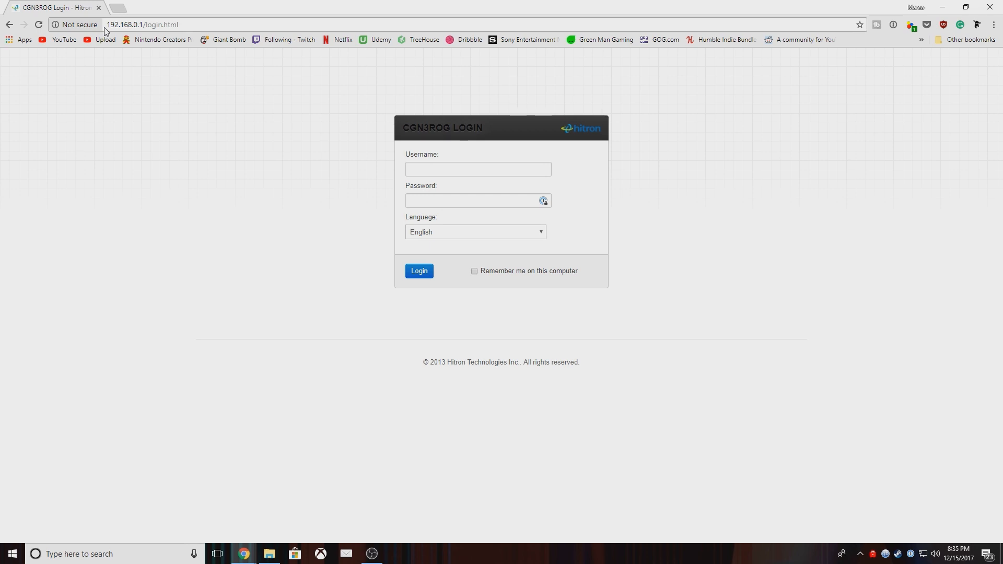
mouse_move(366, 119)
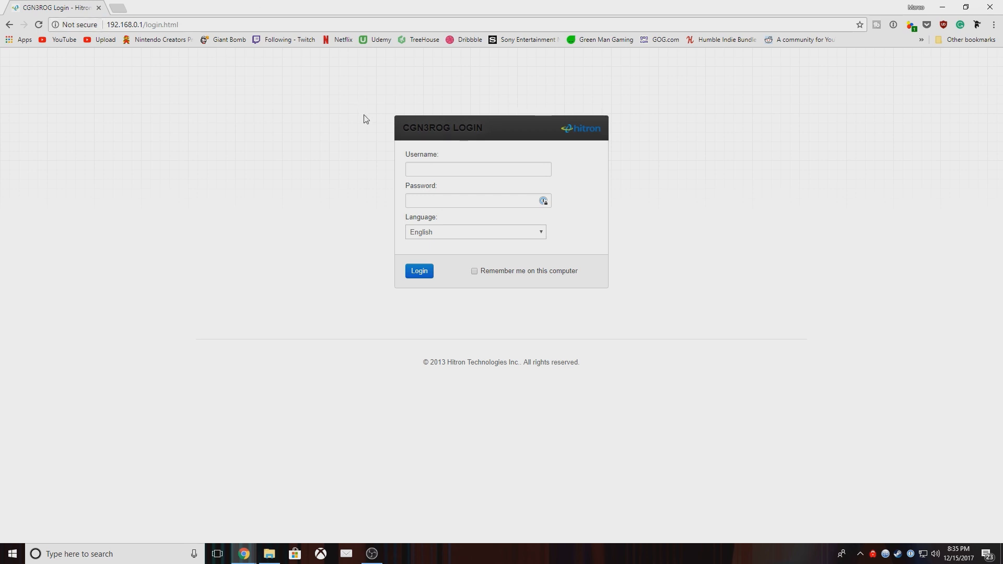
left_click(478, 170)
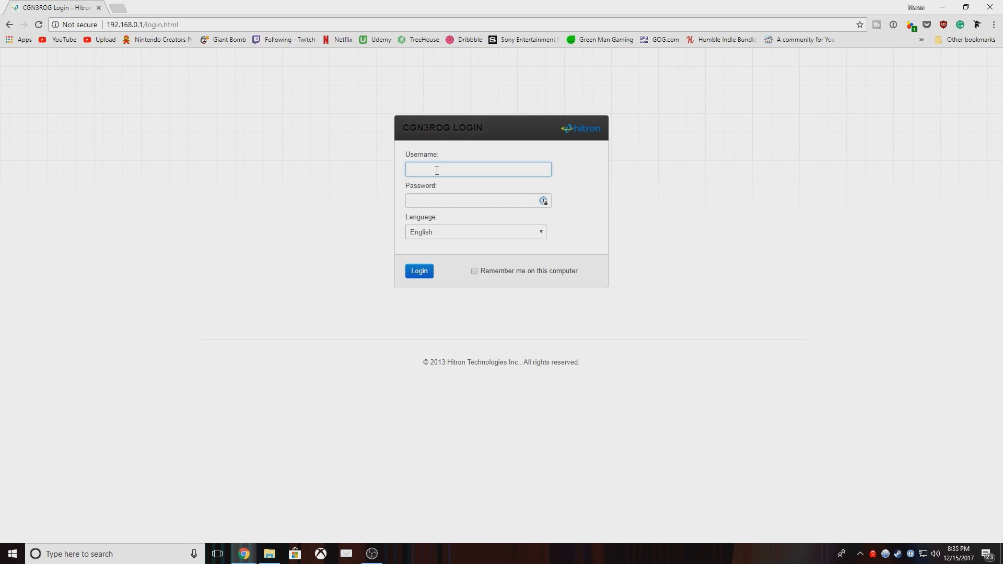
Step: Sign in to the router as 'cusadmin' with the admin password
type("cus")
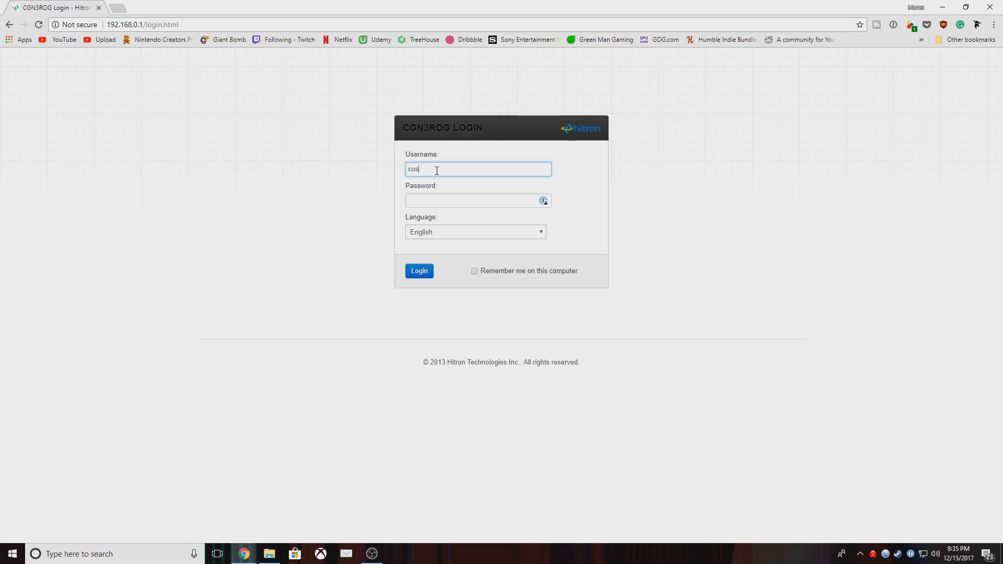
type("adm")
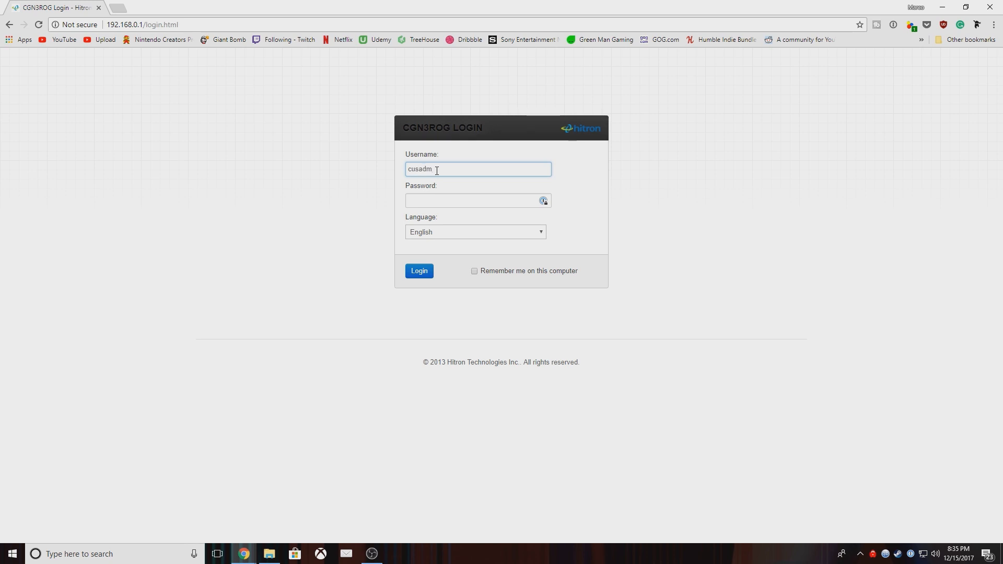
type("in")
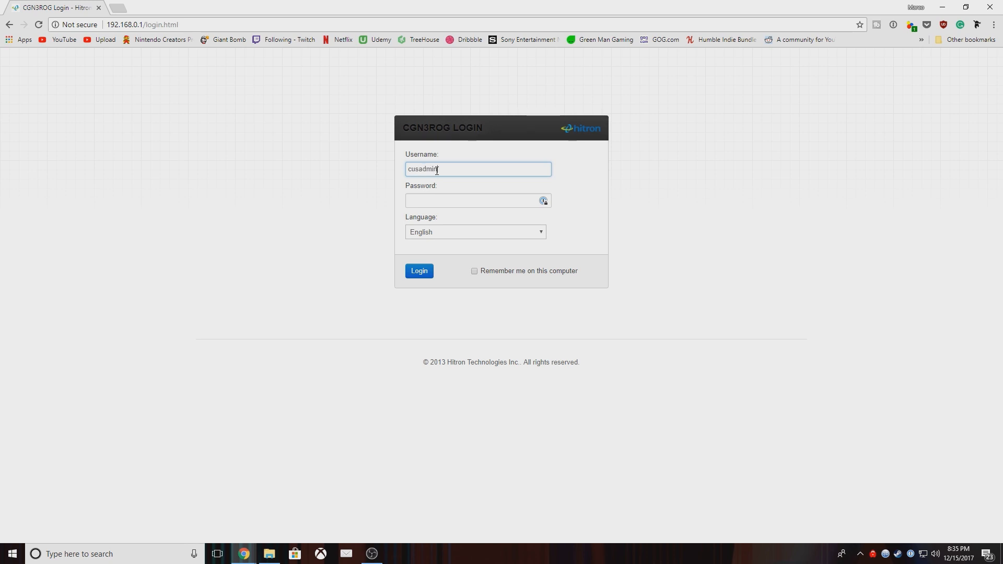
left_click(476, 201)
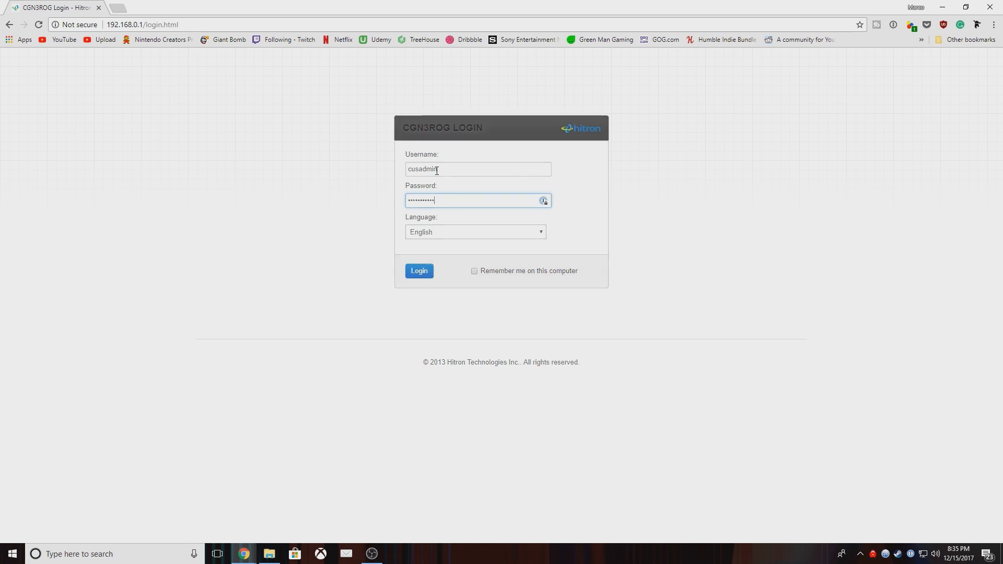
left_click(418, 271)
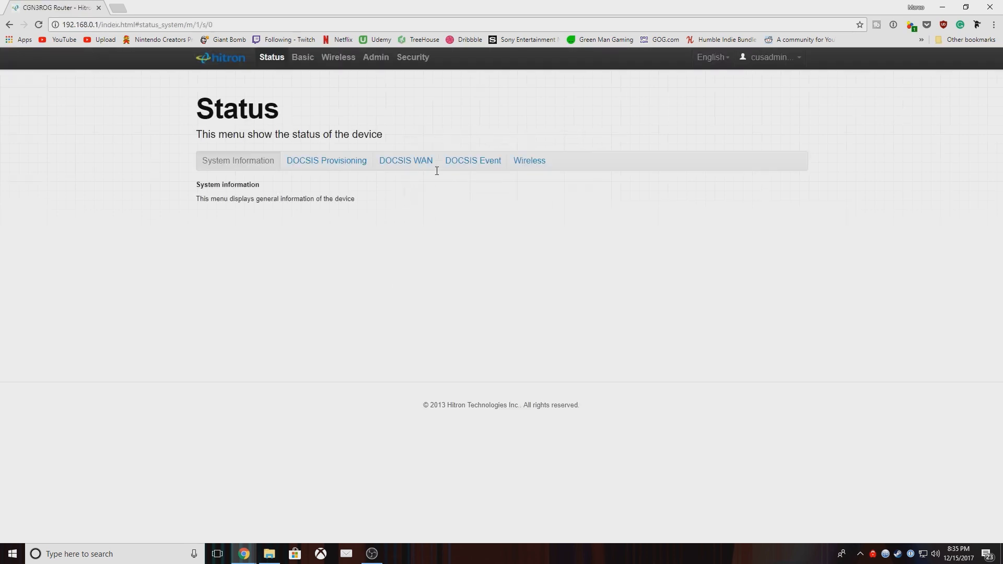
Step: Go to Basic Settings and show the Gateway Function page with UPnP disabled
left_click(237, 161)
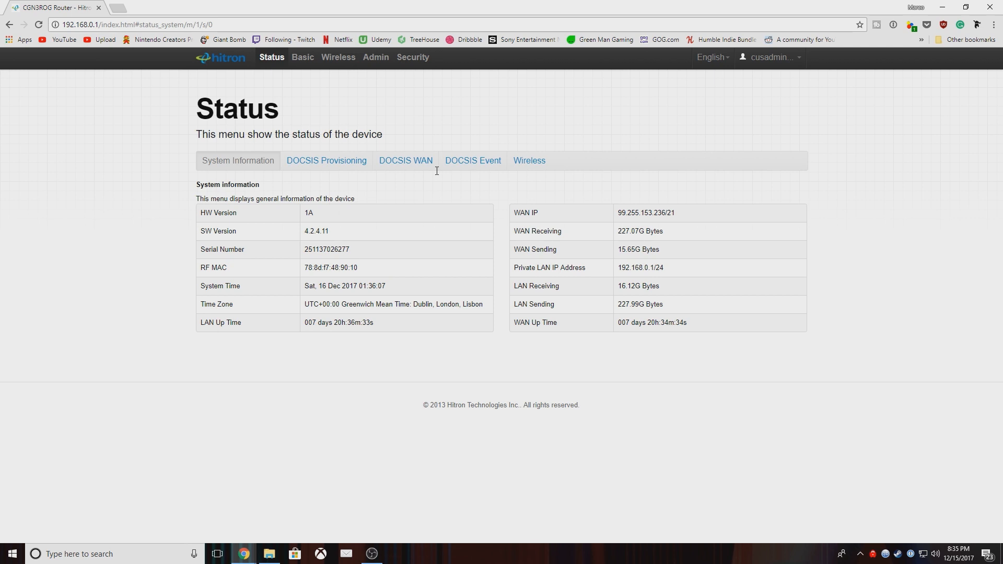
left_click(302, 57)
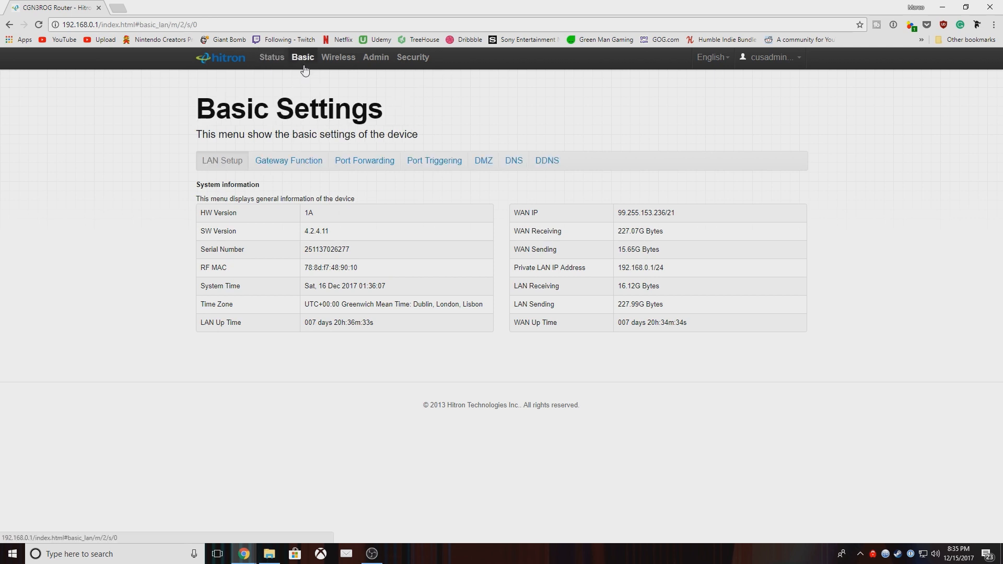
left_click(220, 161)
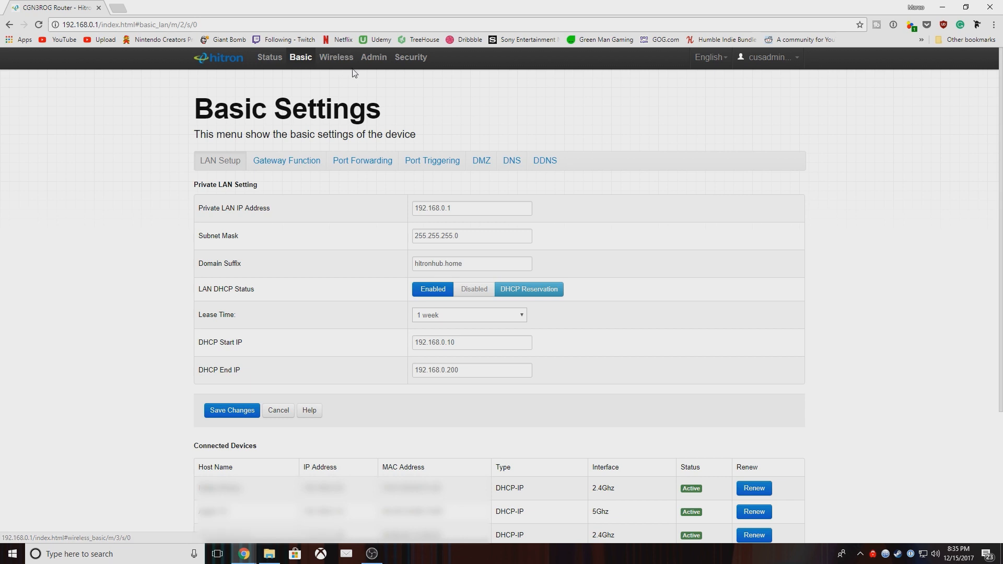
mouse_move(286, 161)
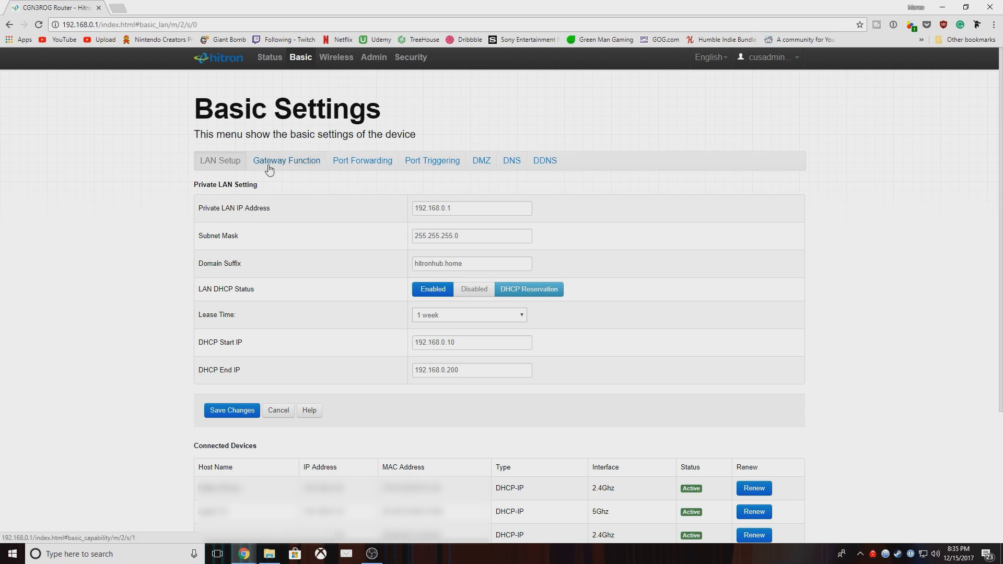
mouse_move(363, 161)
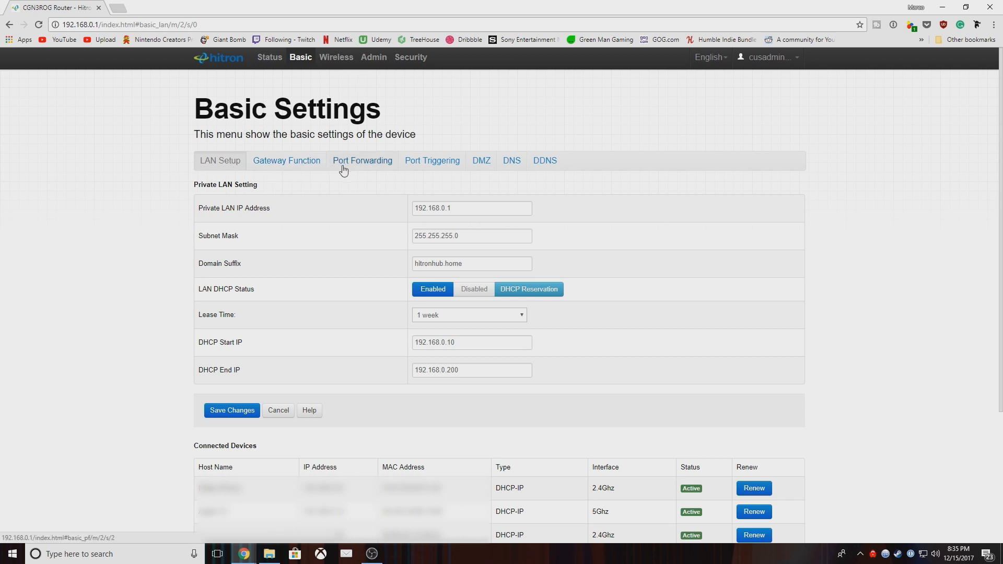
mouse_move(286, 168)
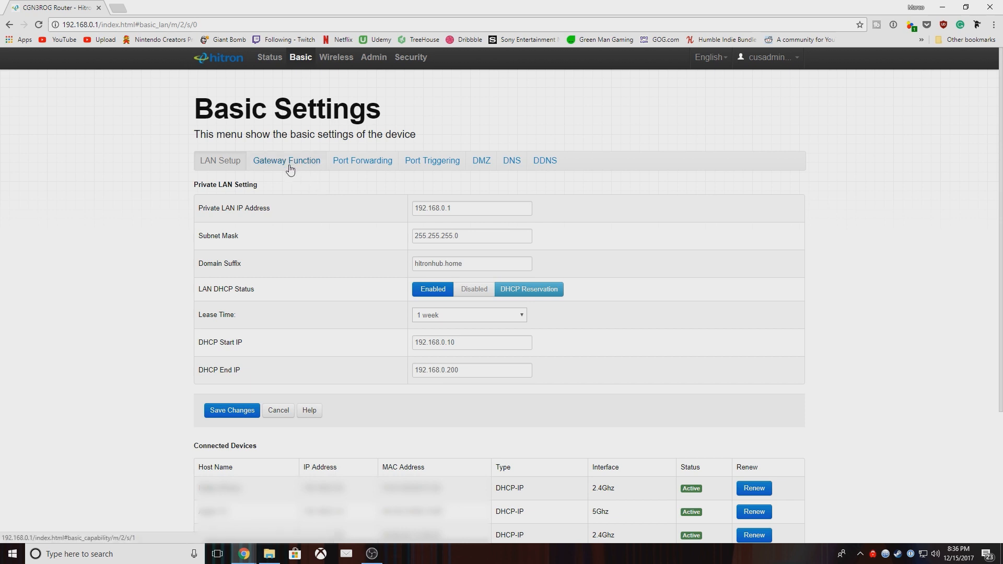
left_click(287, 161)
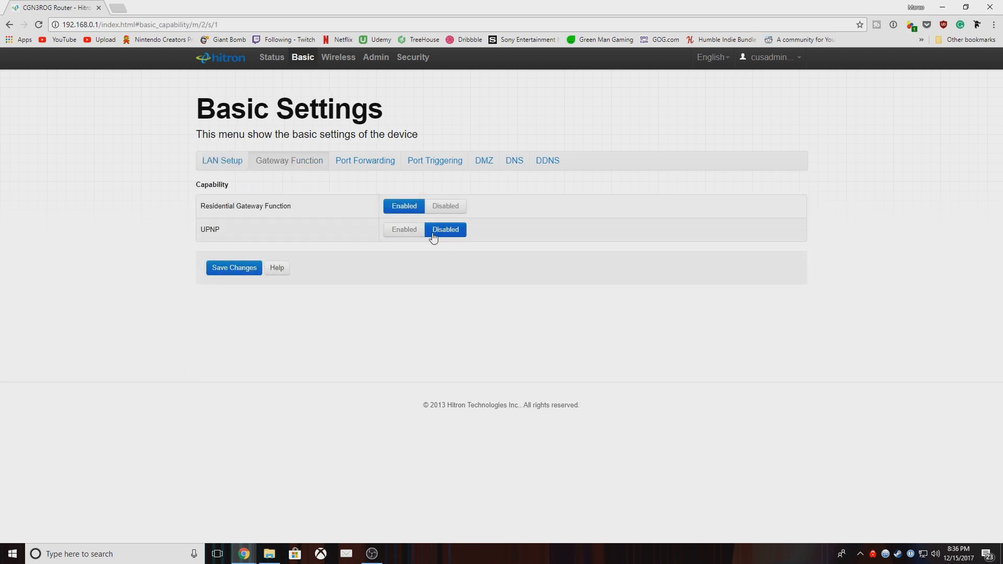
mouse_move(233, 268)
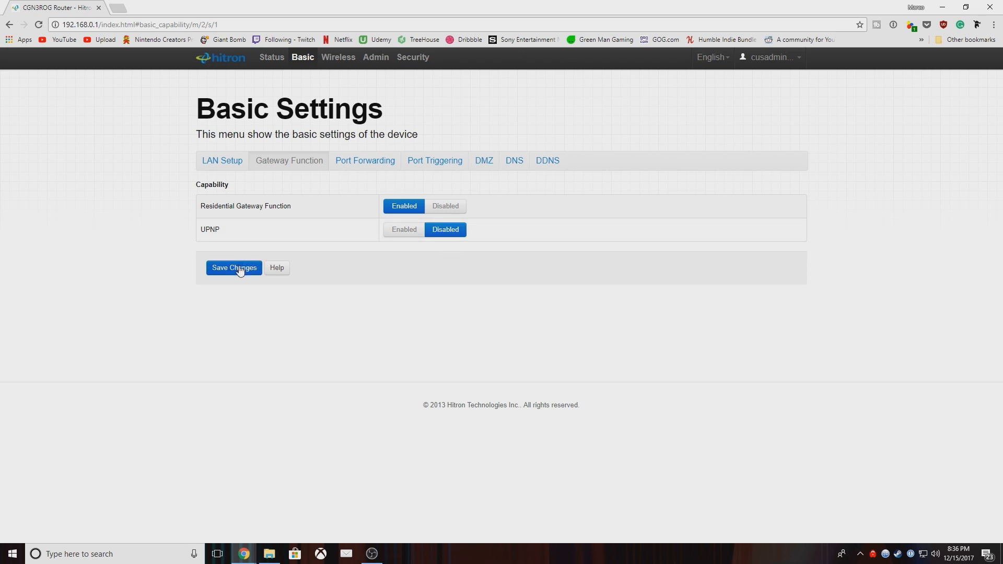
mouse_move(278, 281)
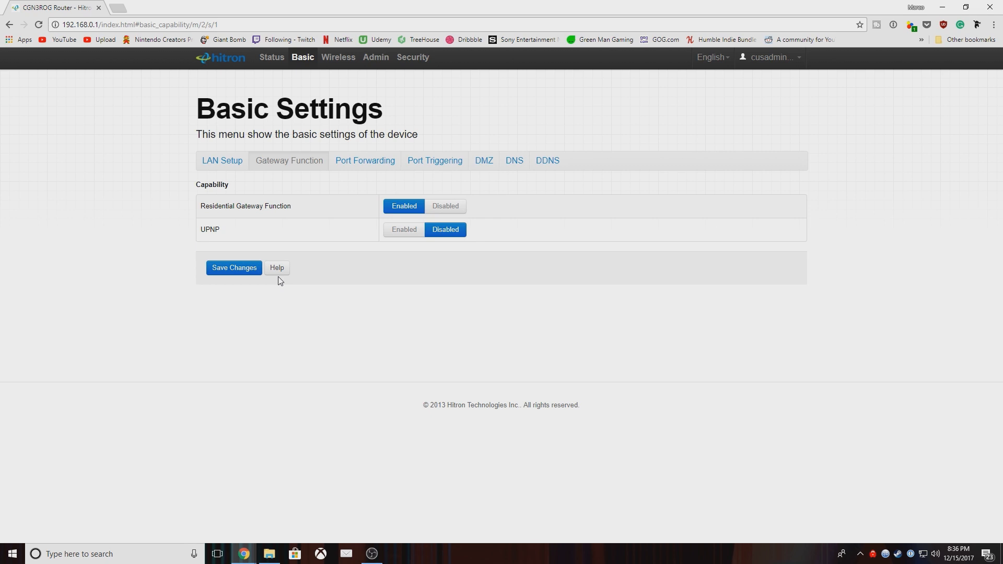
mouse_move(269, 189)
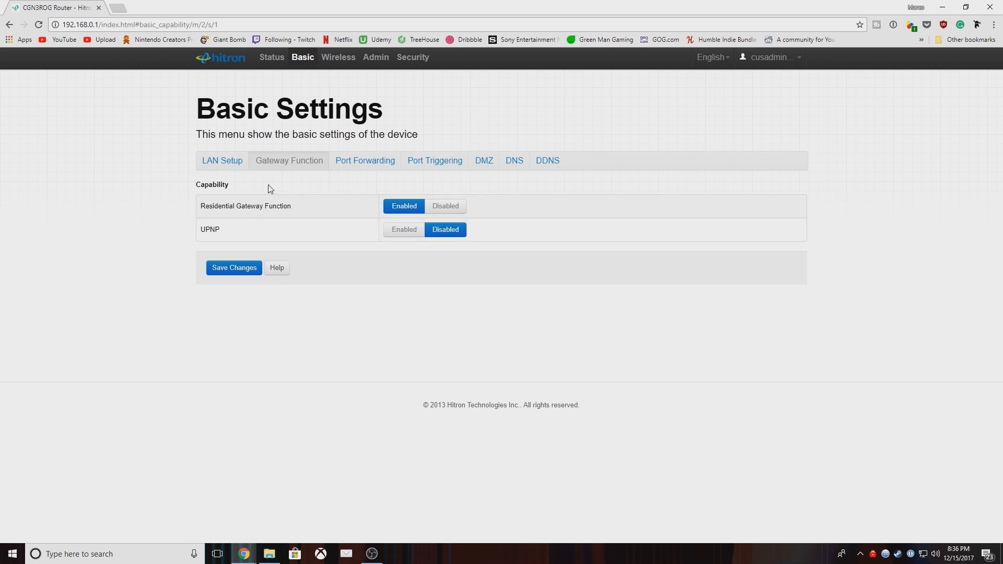
Step: From LAN Setup's DHCP Reservation list, reserve the XboxOne at 192.168.0.19
left_click(222, 161)
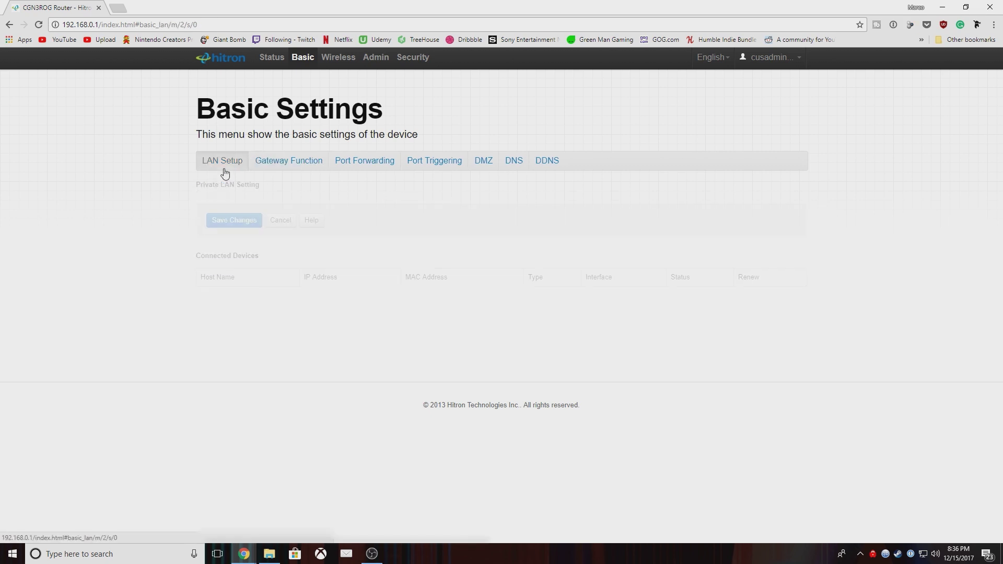
left_click(221, 161)
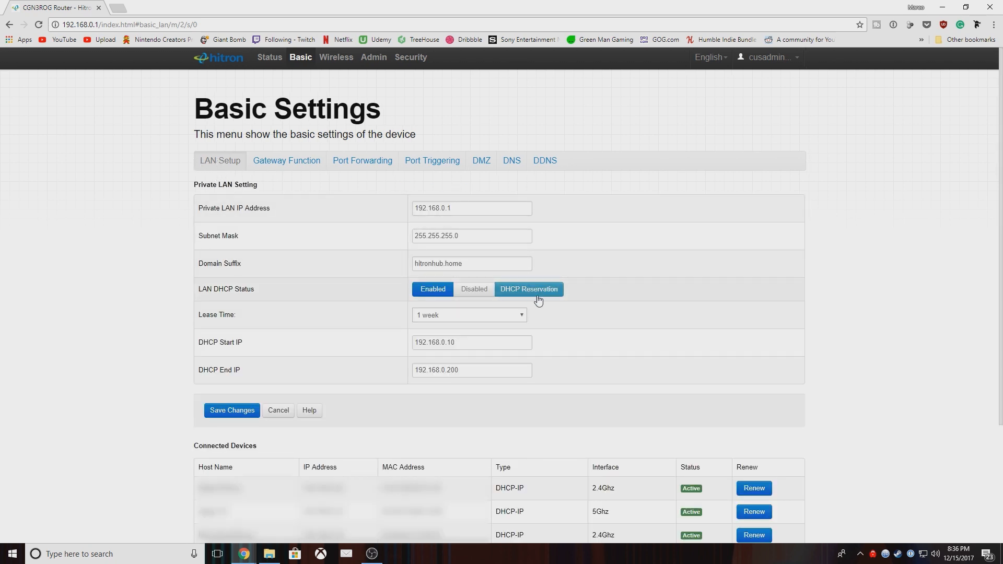
left_click(529, 288)
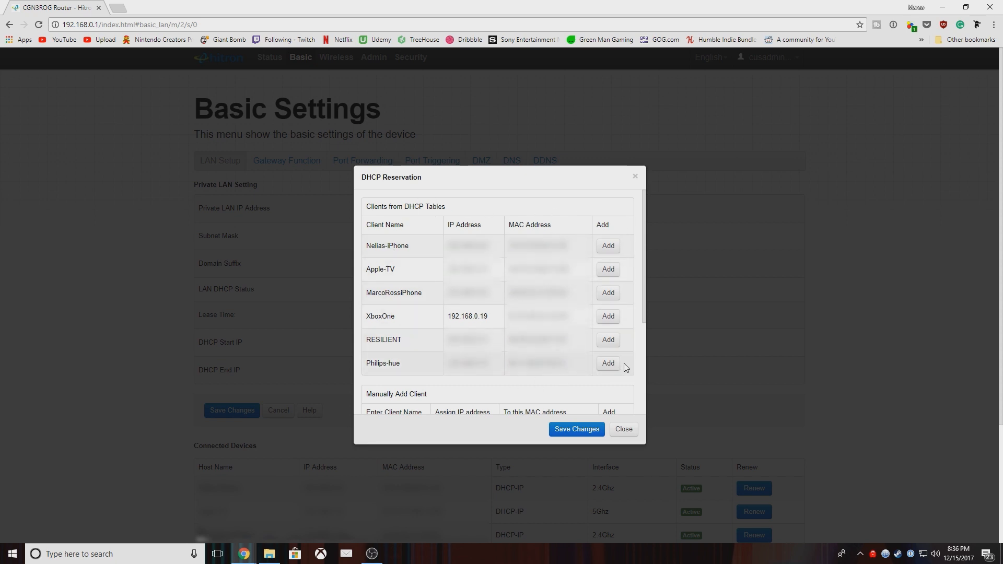
mouse_move(405, 366)
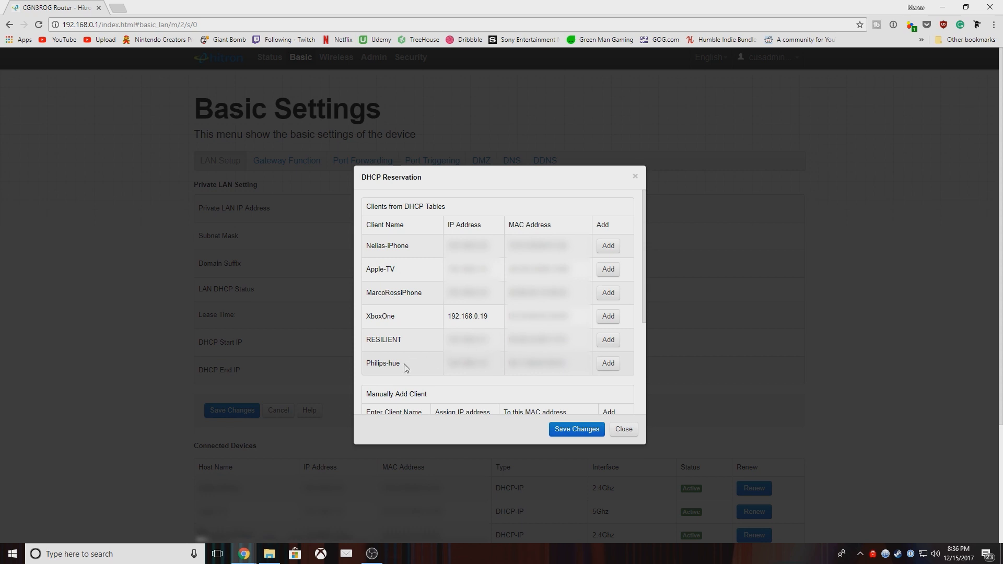
mouse_move(398, 322)
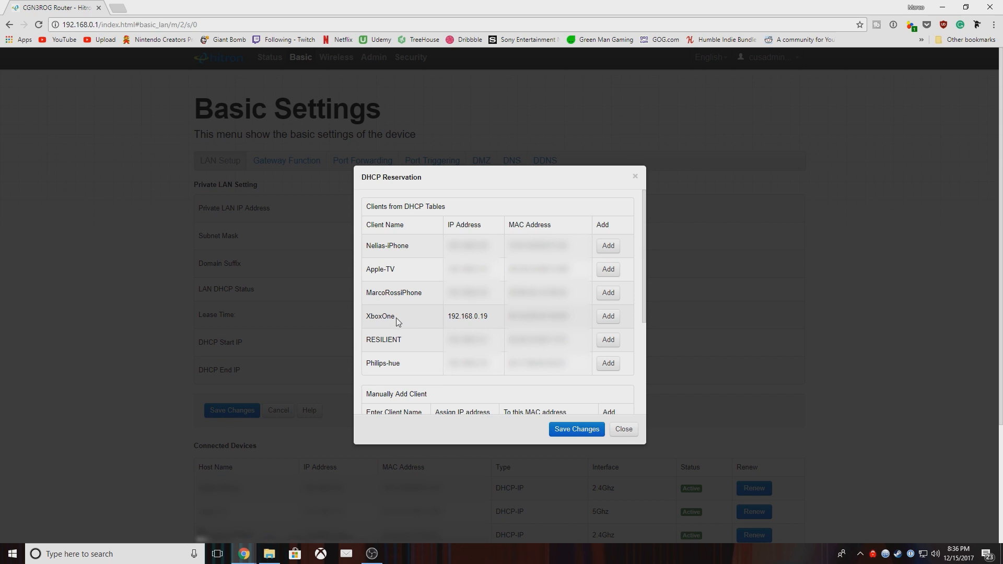
mouse_move(446, 320)
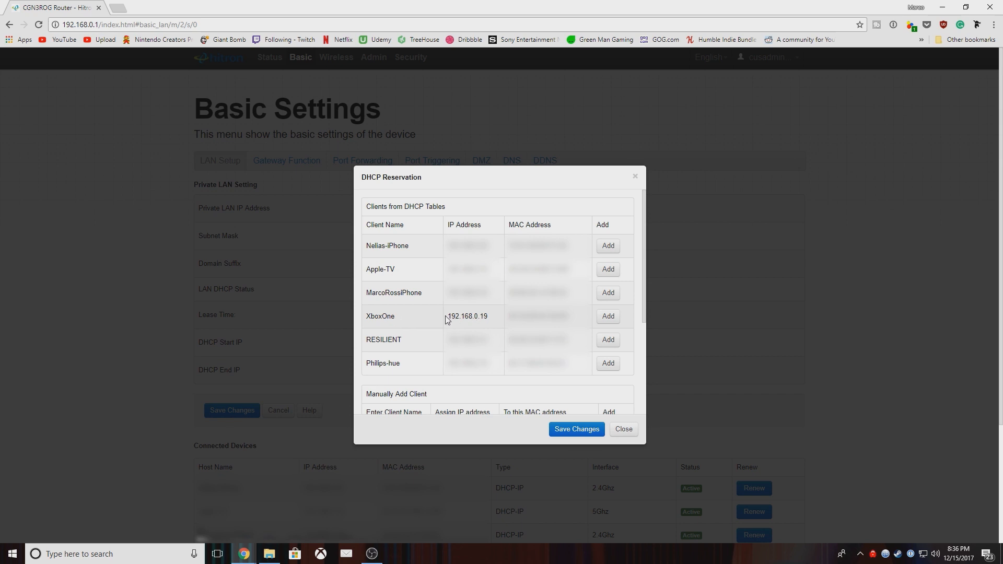
mouse_move(470, 326)
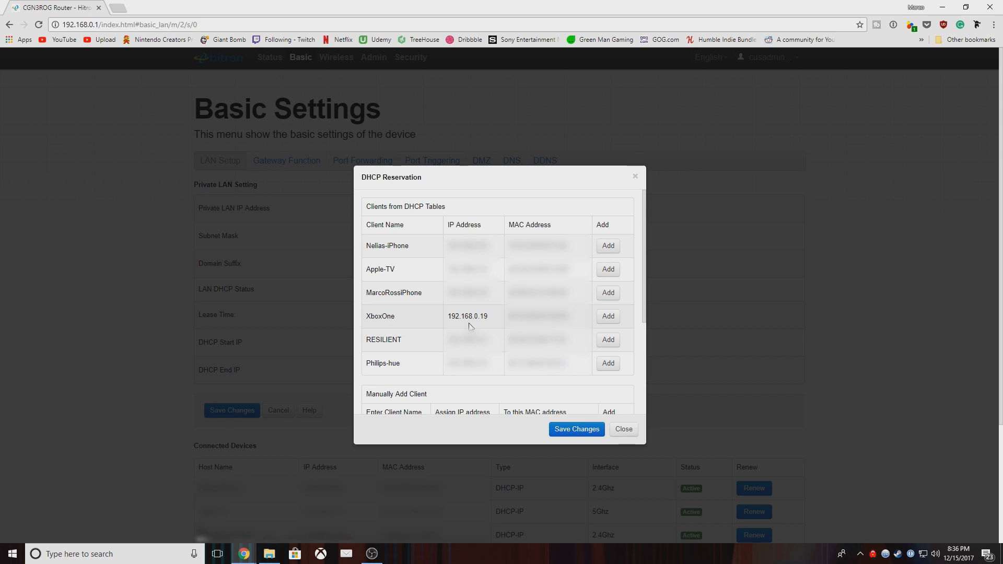
mouse_move(607, 315)
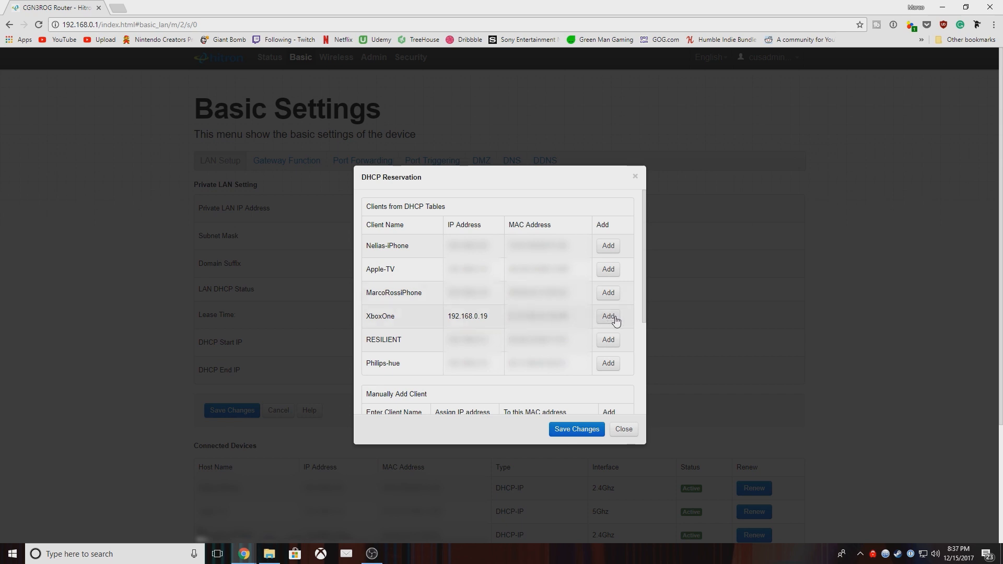
left_click(606, 315)
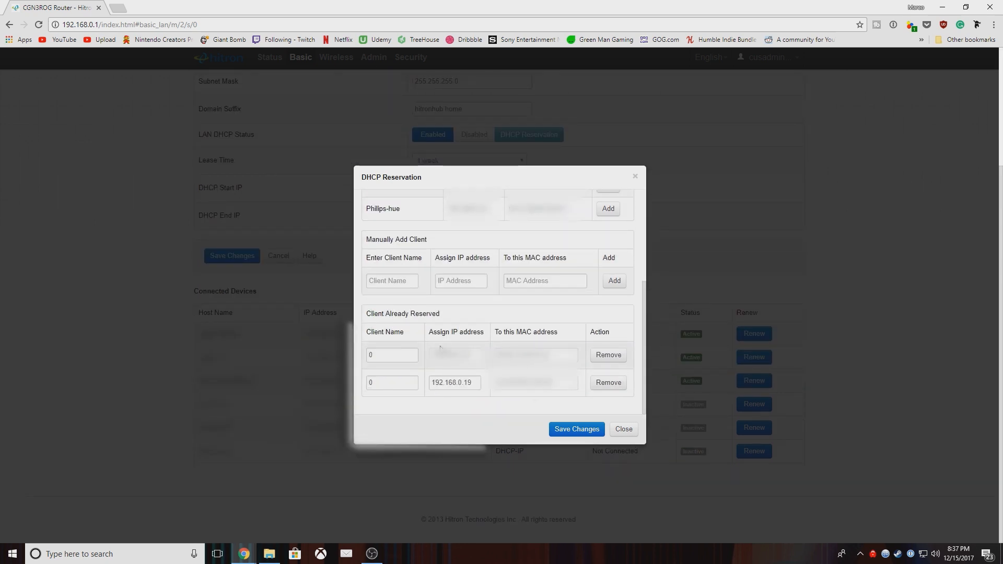
mouse_move(560, 423)
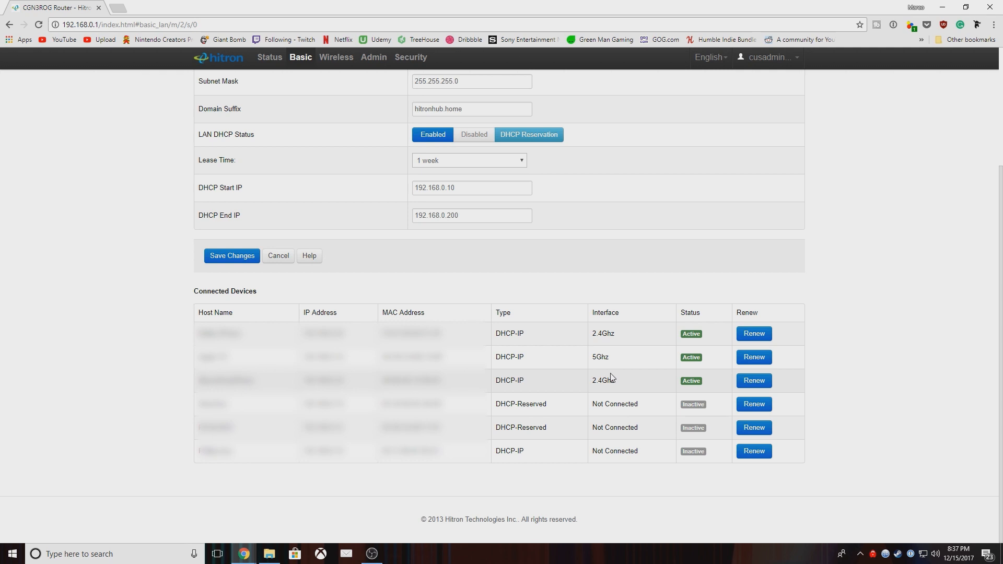
mouse_move(566, 275)
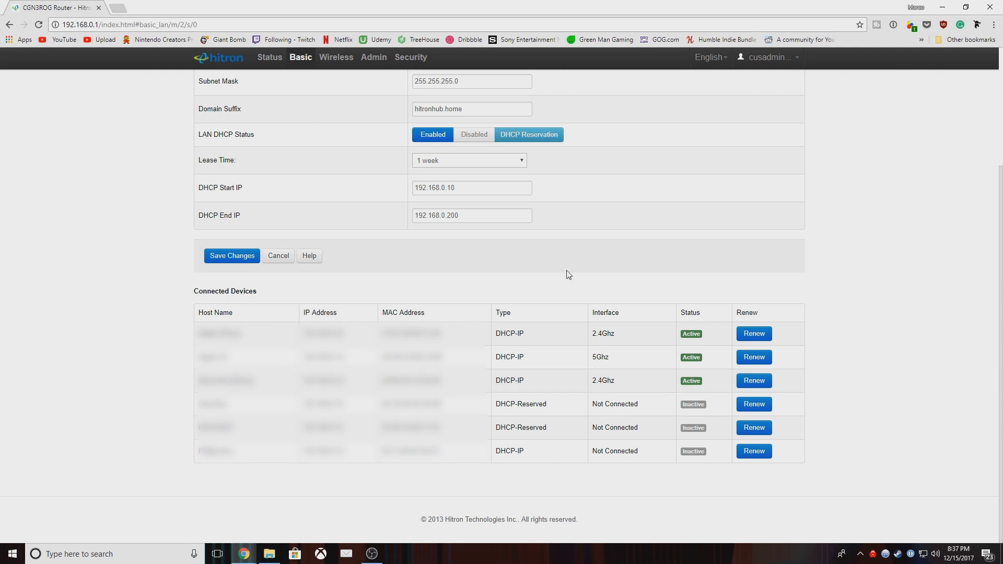
Step: Show the Port Forwarding rules with XboxLive and Xbox2 entries for 192.168.0.19
scroll("up", 3)
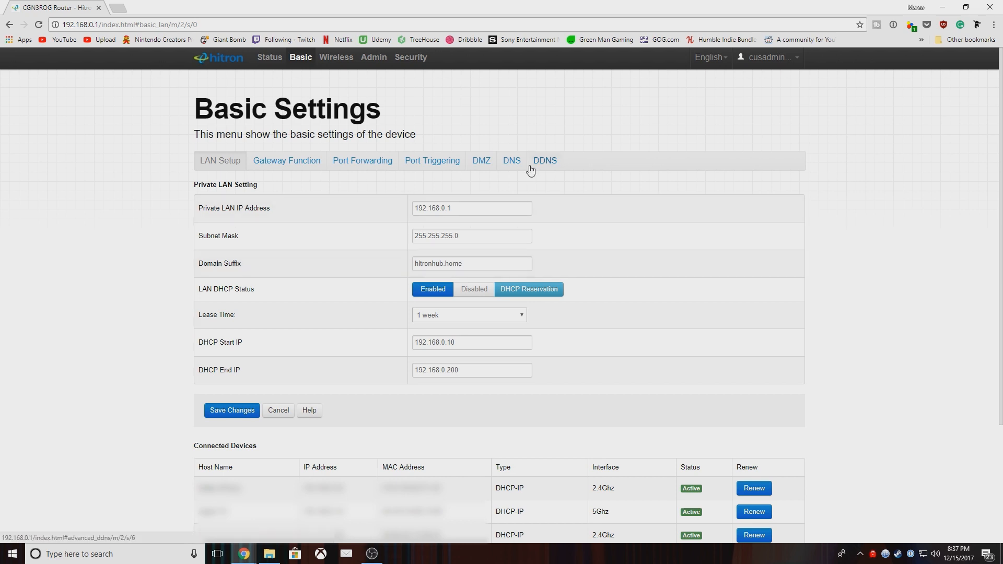
mouse_move(521, 193)
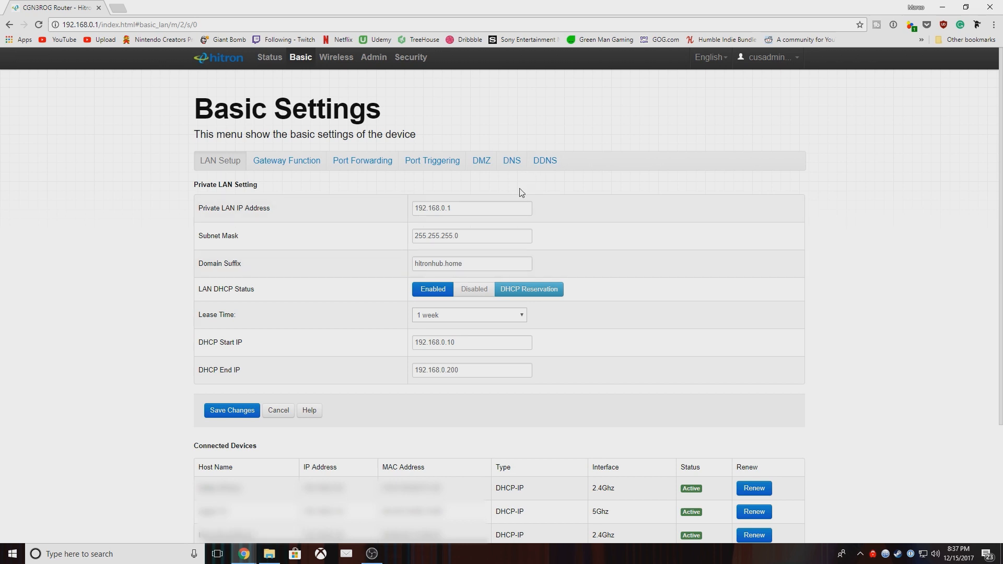
mouse_move(539, 180)
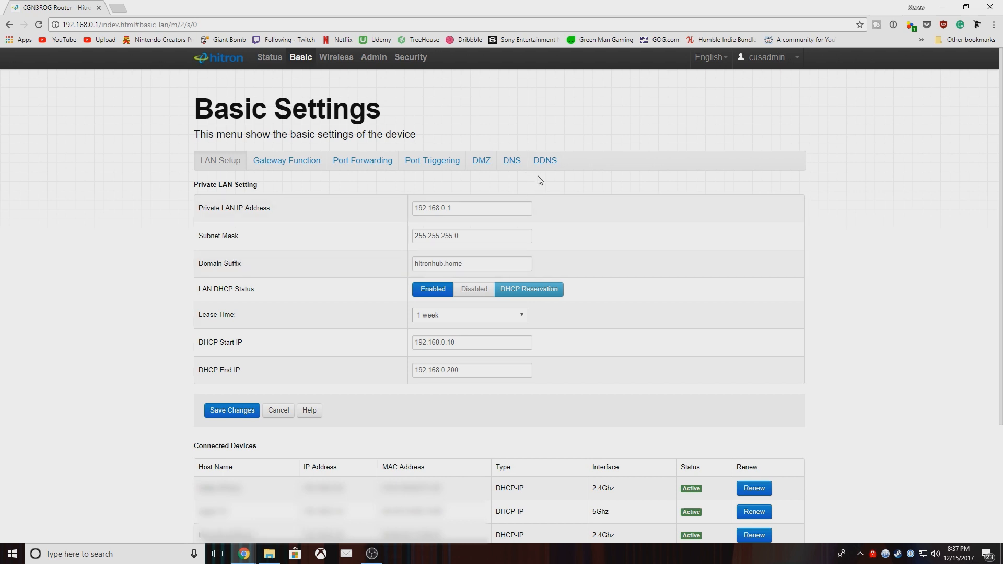
mouse_move(356, 183)
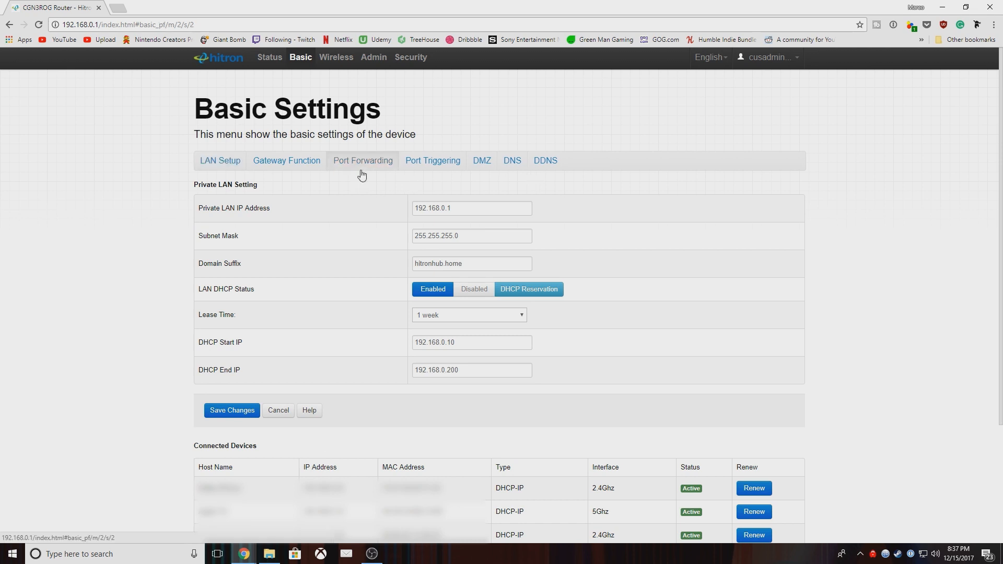
left_click(362, 161)
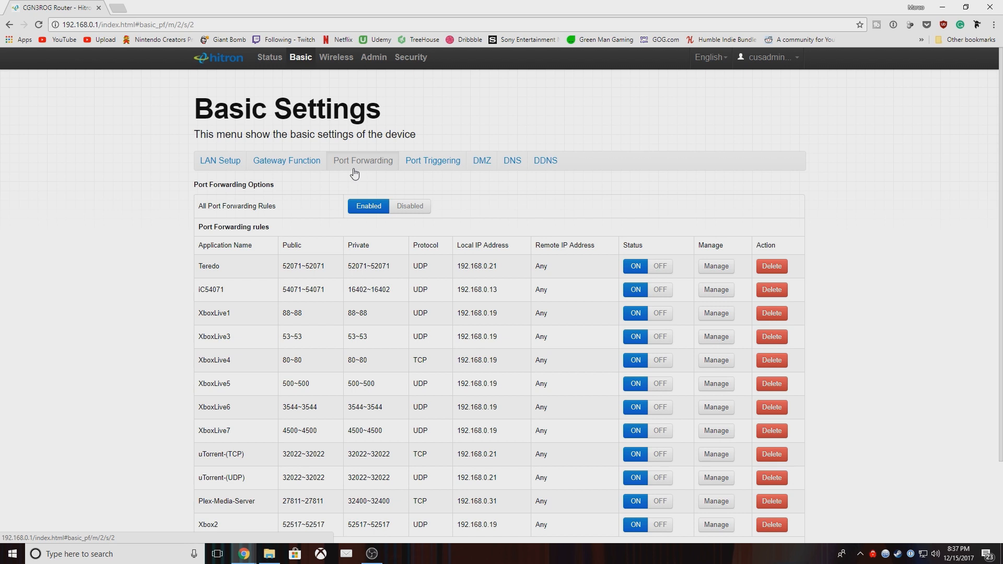
scroll("down", 3)
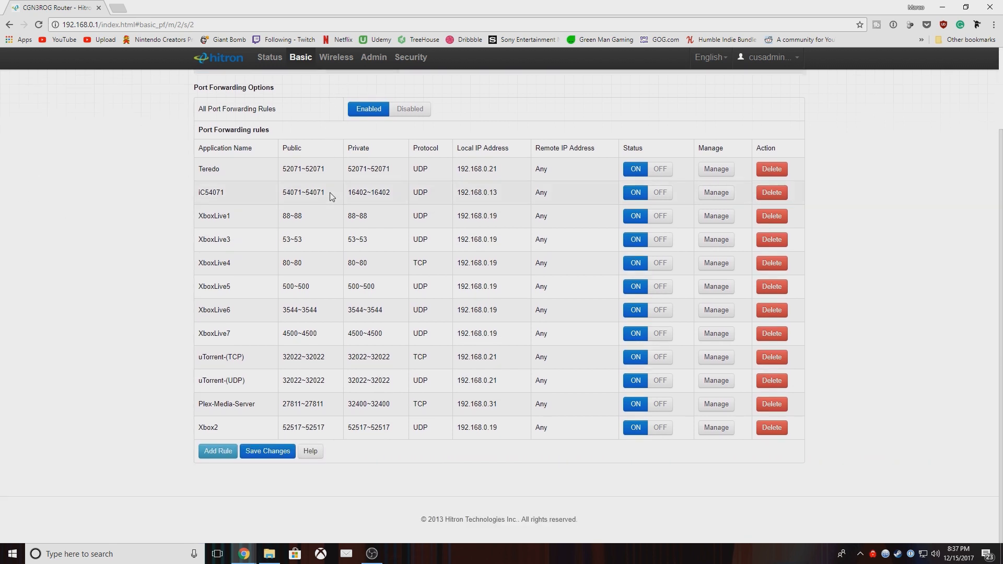
mouse_move(241, 218)
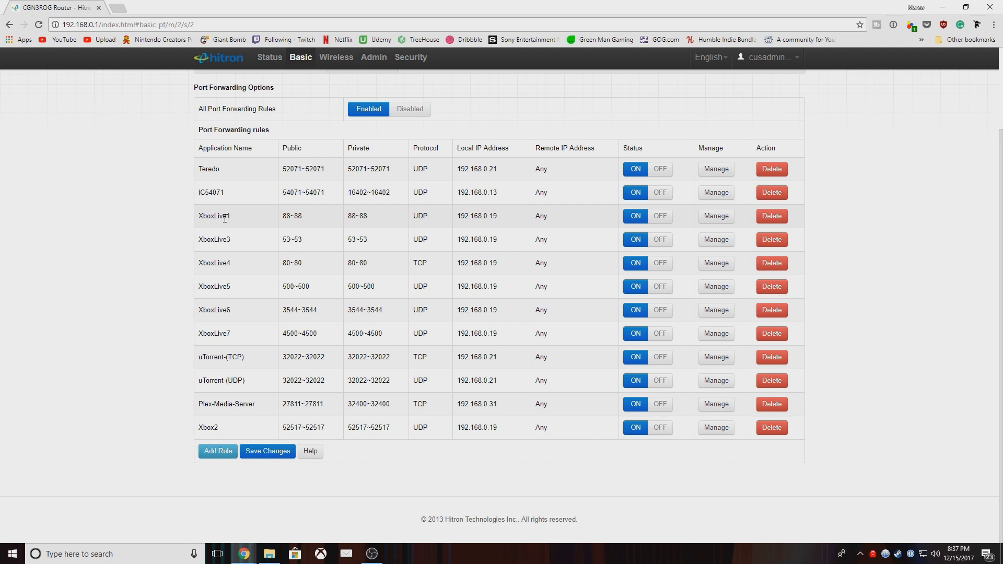
mouse_move(291, 227)
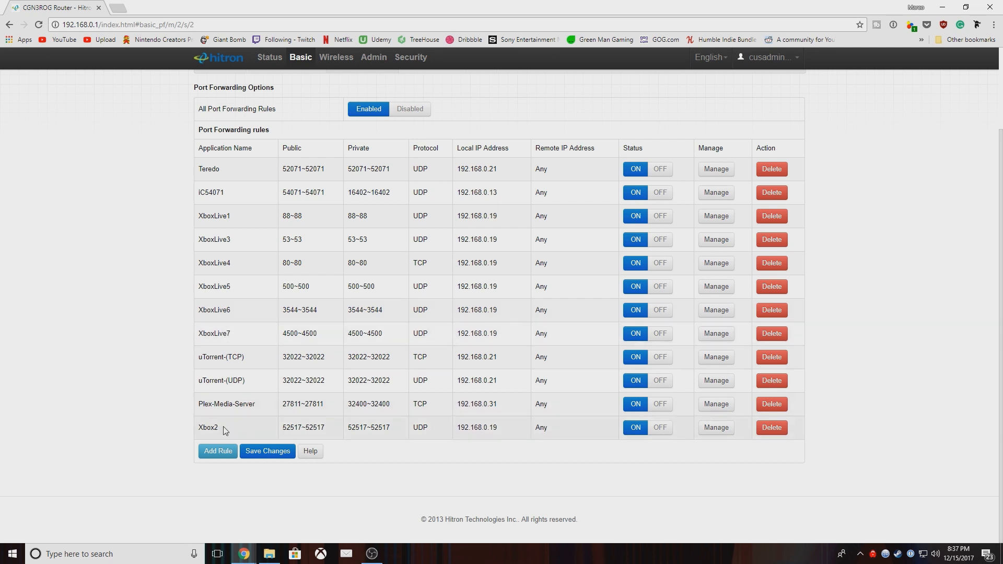
mouse_move(338, 437)
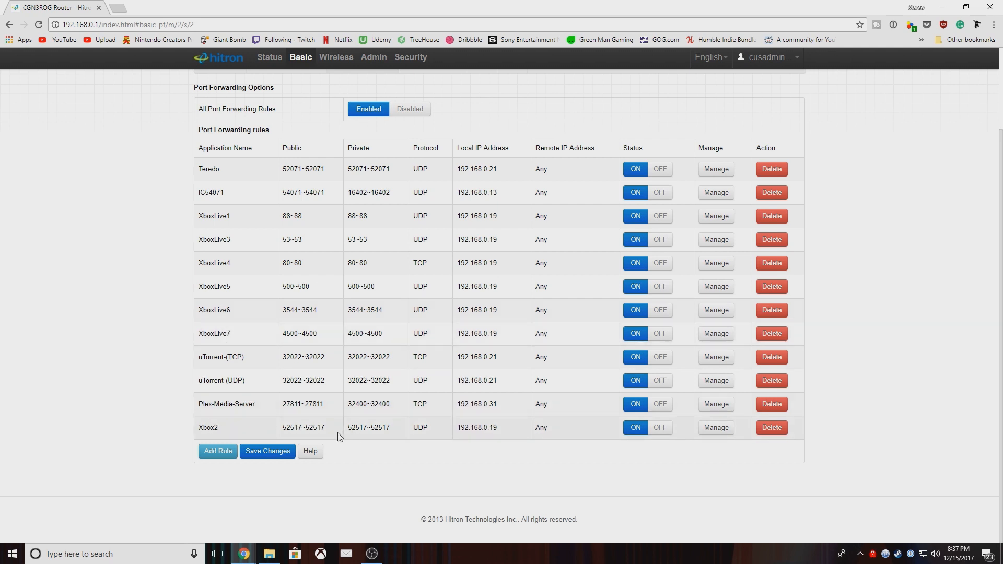
mouse_move(346, 439)
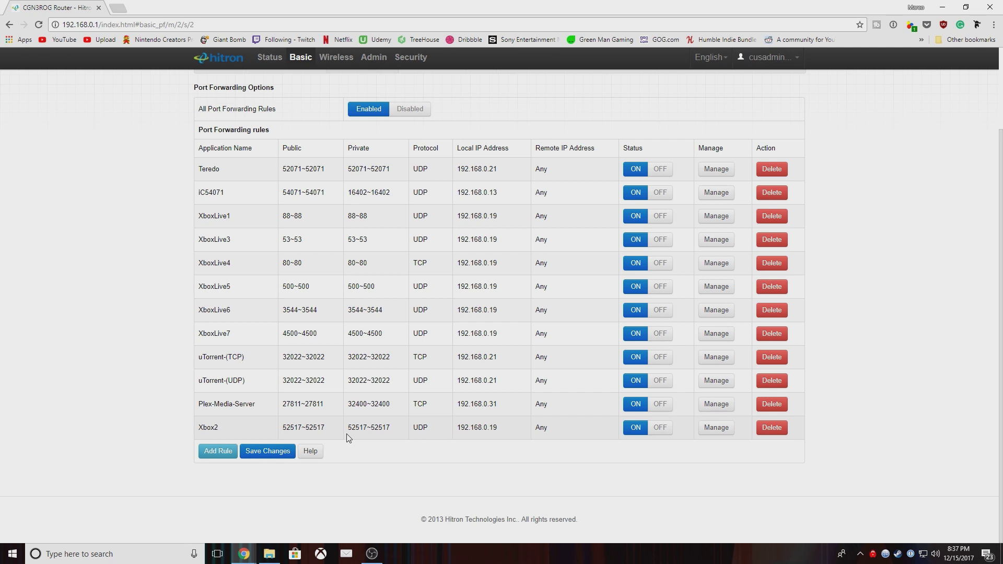
mouse_move(297, 367)
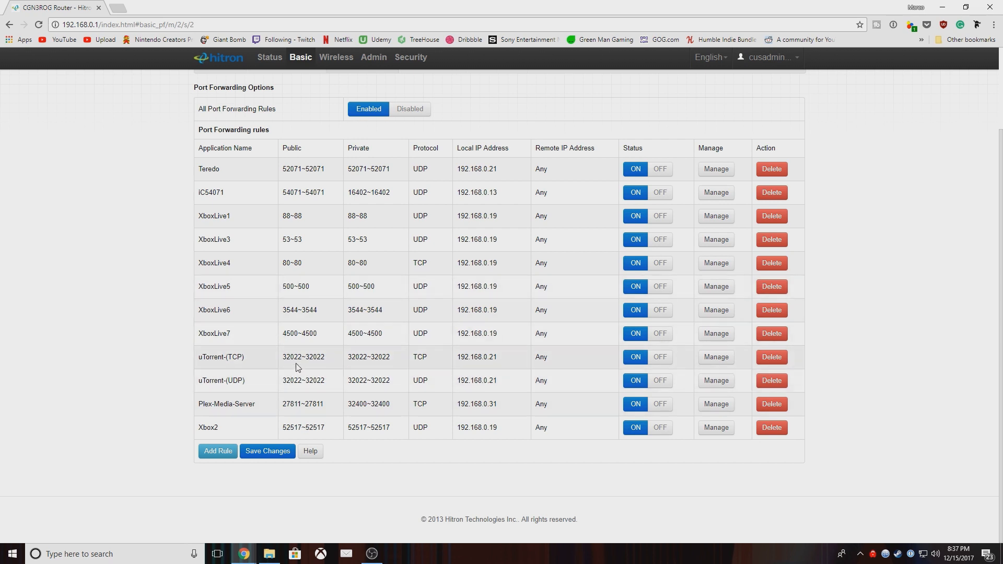
mouse_move(573, 268)
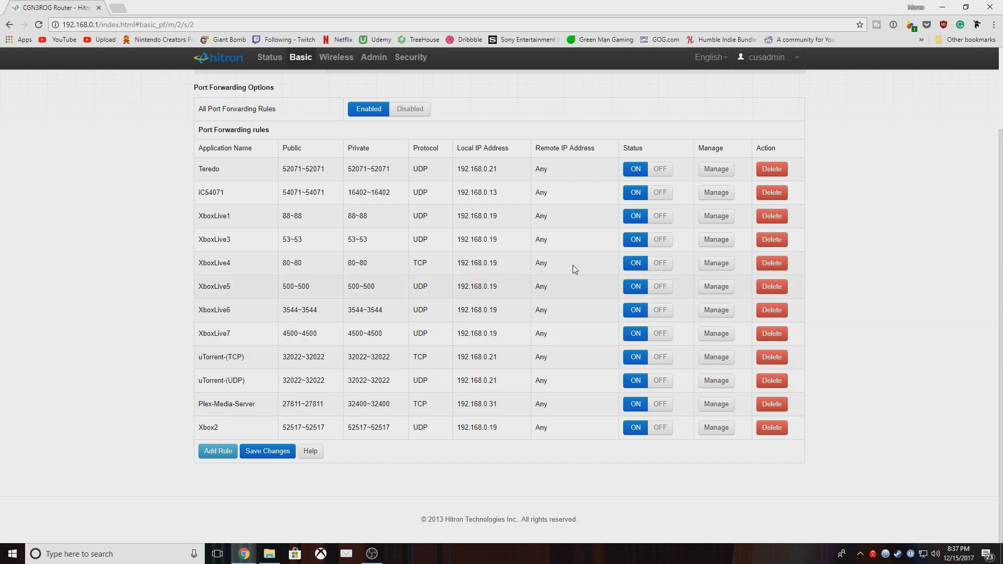
mouse_move(714, 215)
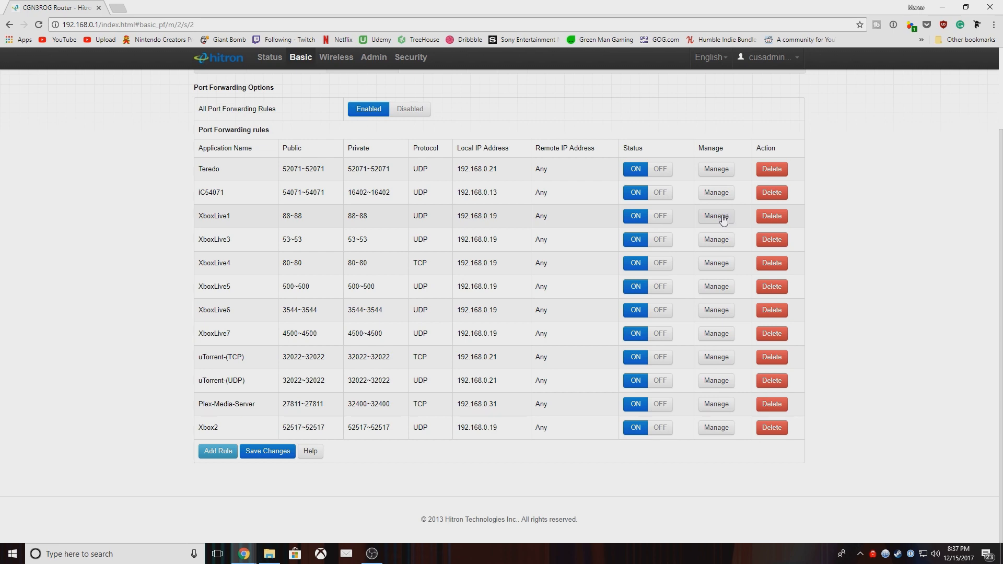
left_click(714, 215)
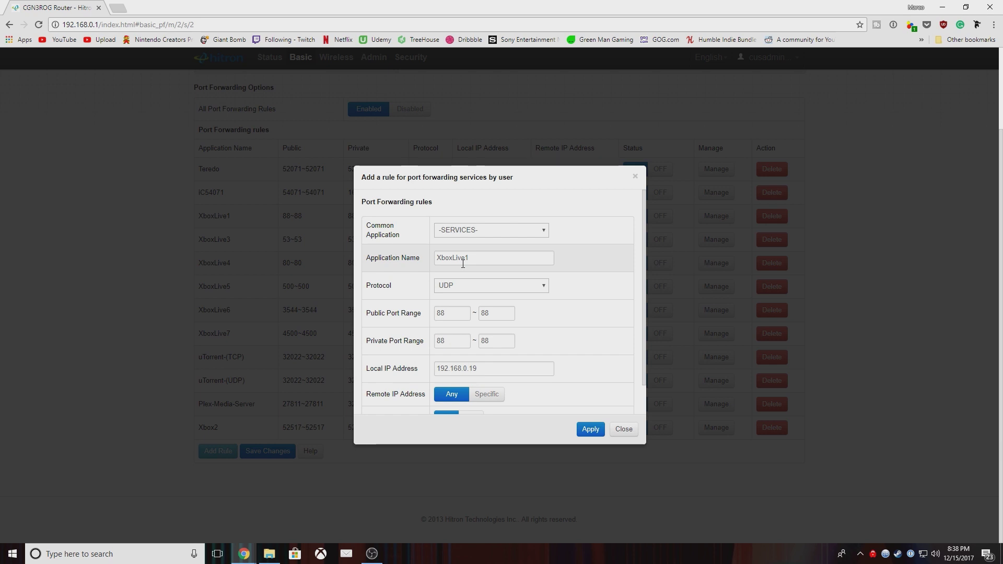
mouse_move(455, 289)
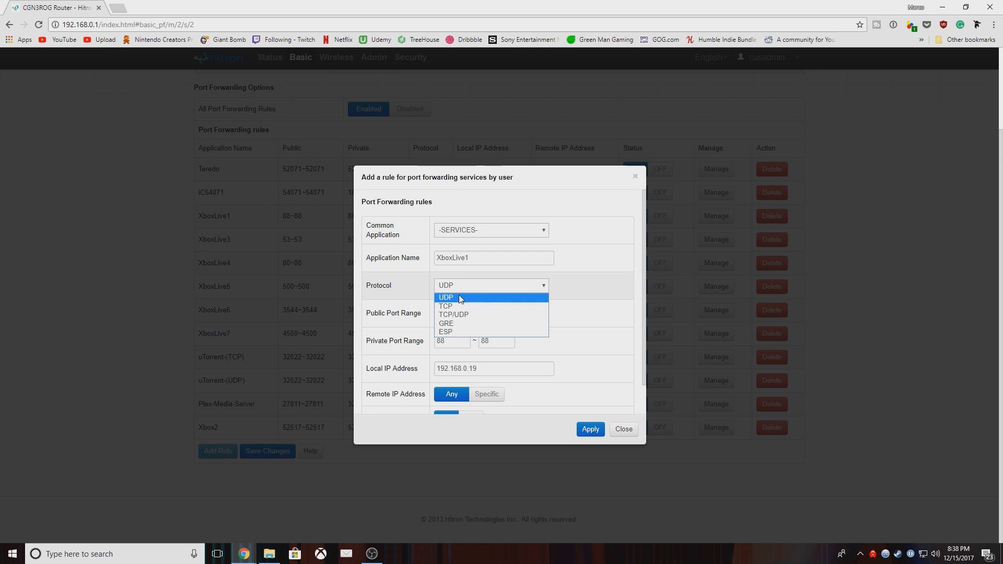
mouse_move(447, 306)
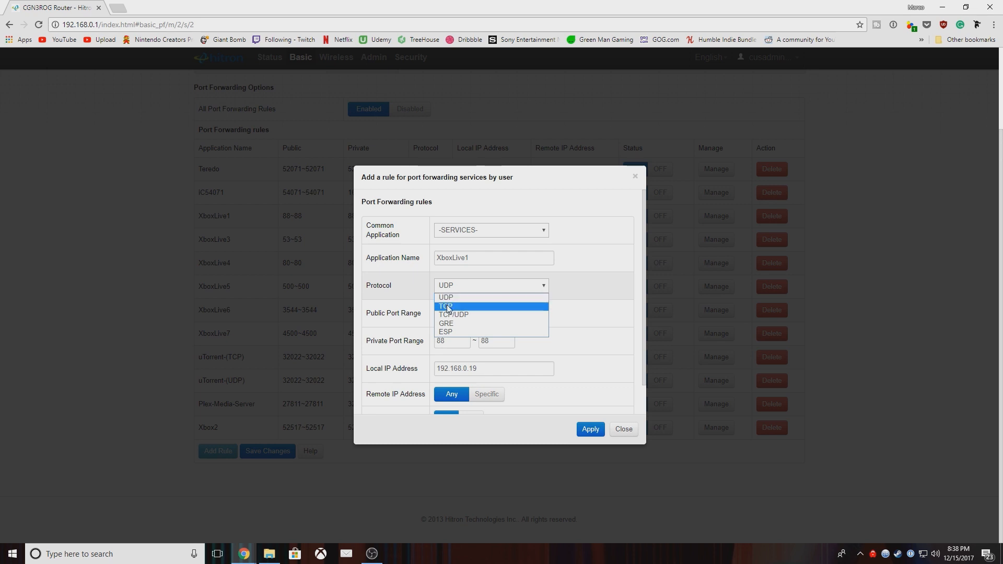
mouse_move(476, 314)
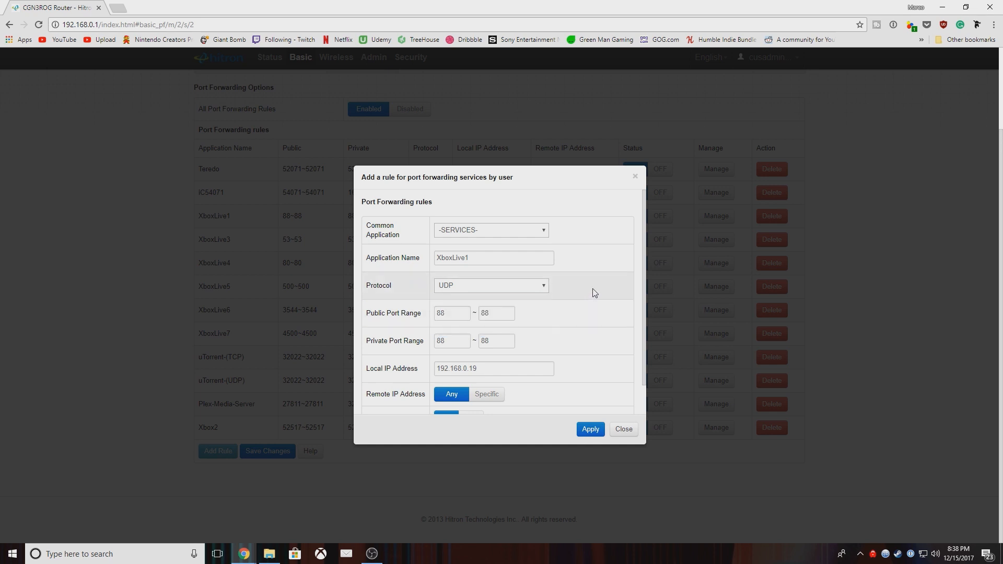
mouse_move(495, 313)
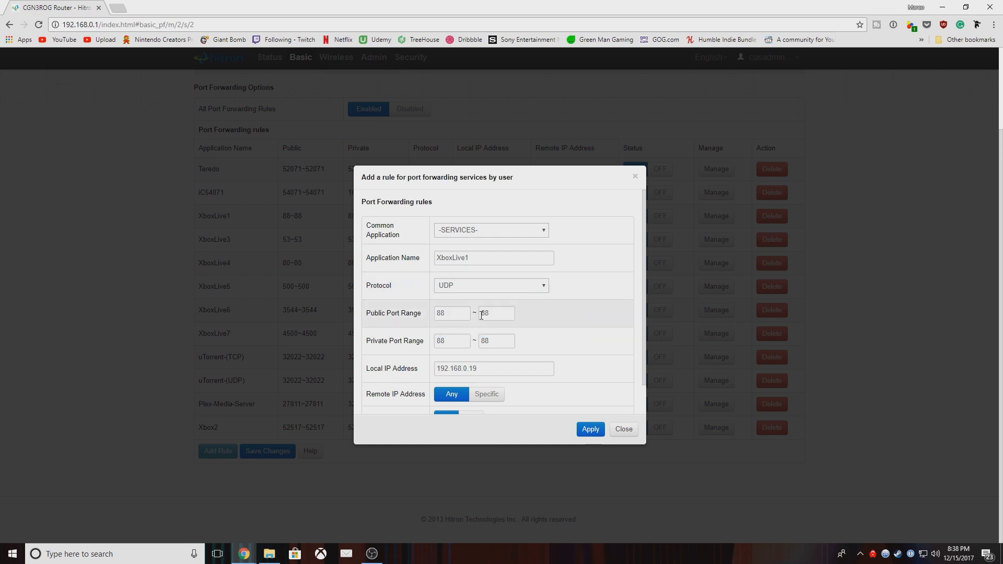
mouse_move(458, 331)
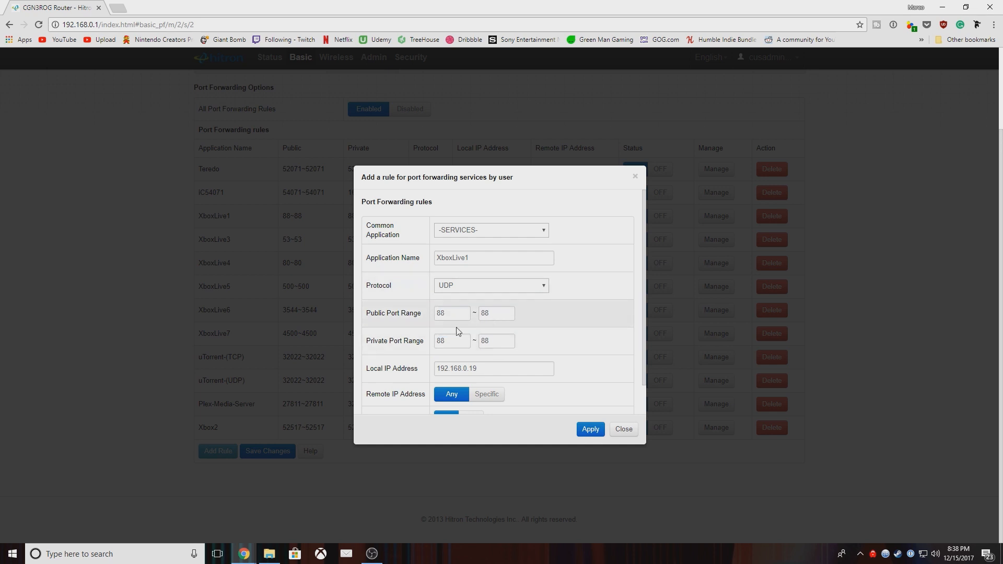
mouse_move(471, 316)
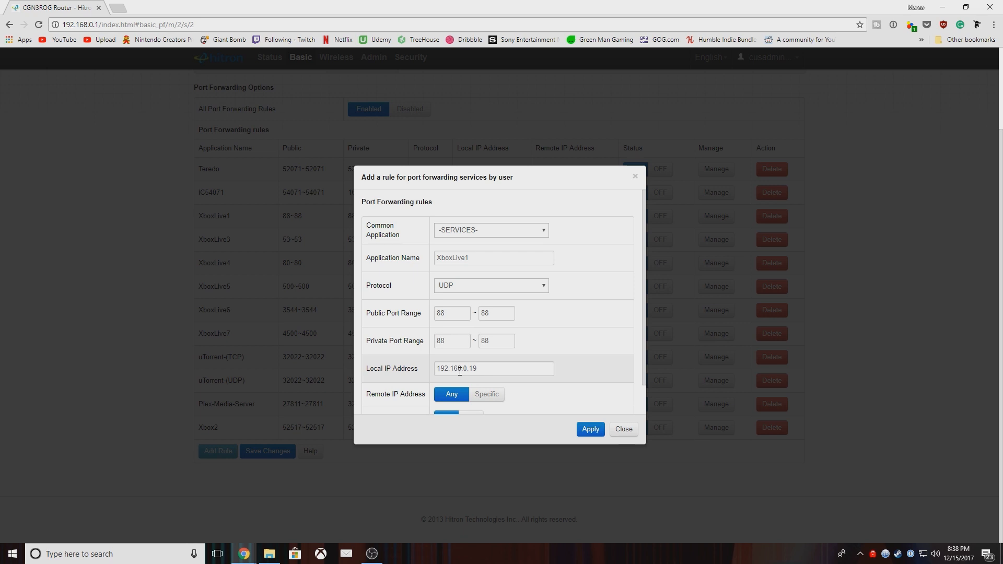
scroll("down", 3)
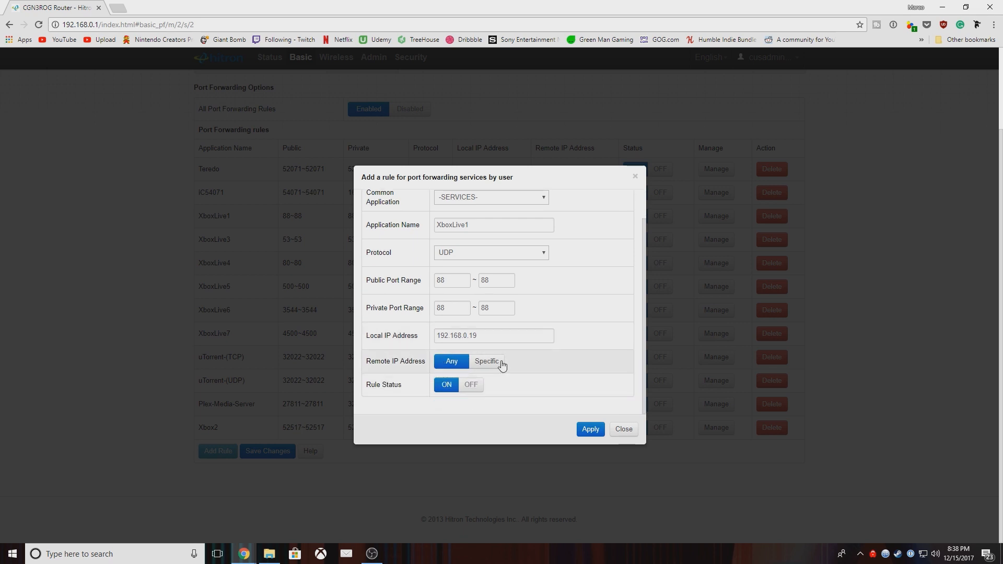
mouse_move(590, 429)
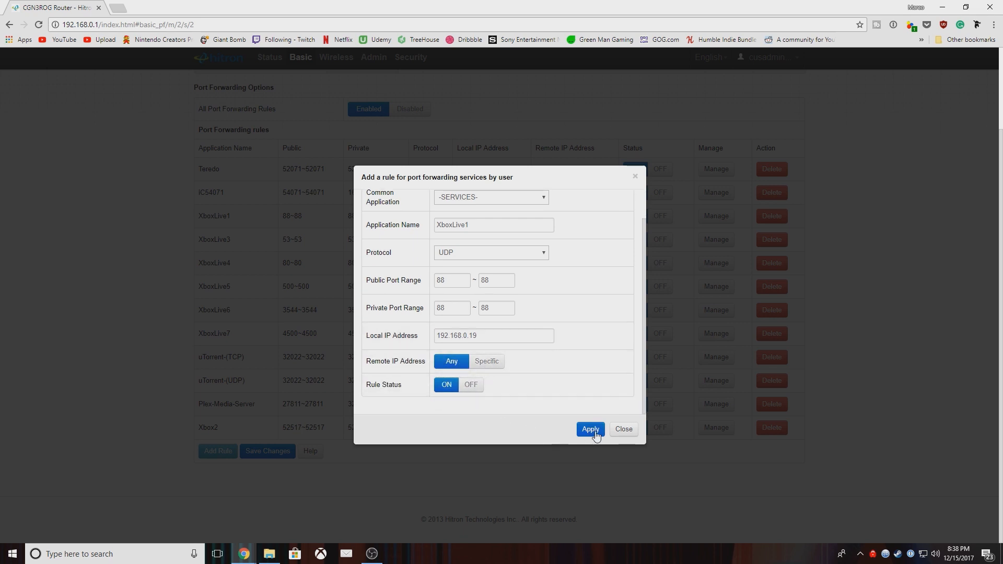
left_click(589, 429)
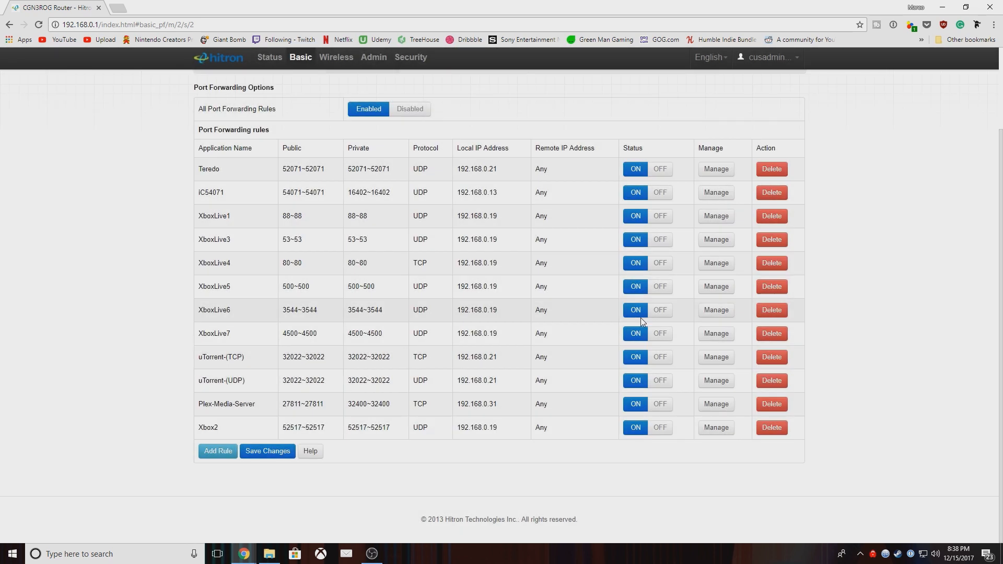
mouse_move(422, 263)
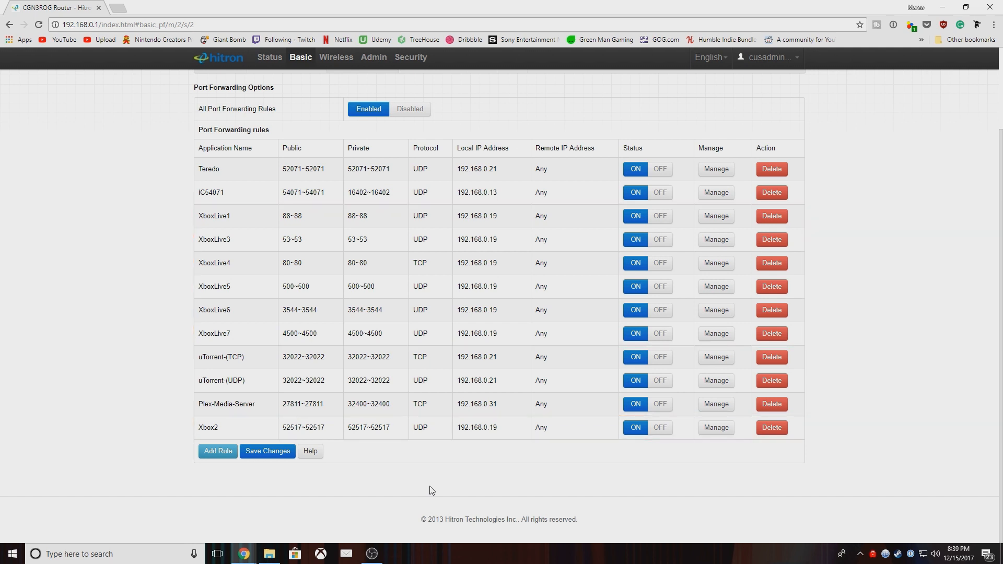
scroll("up", 3)
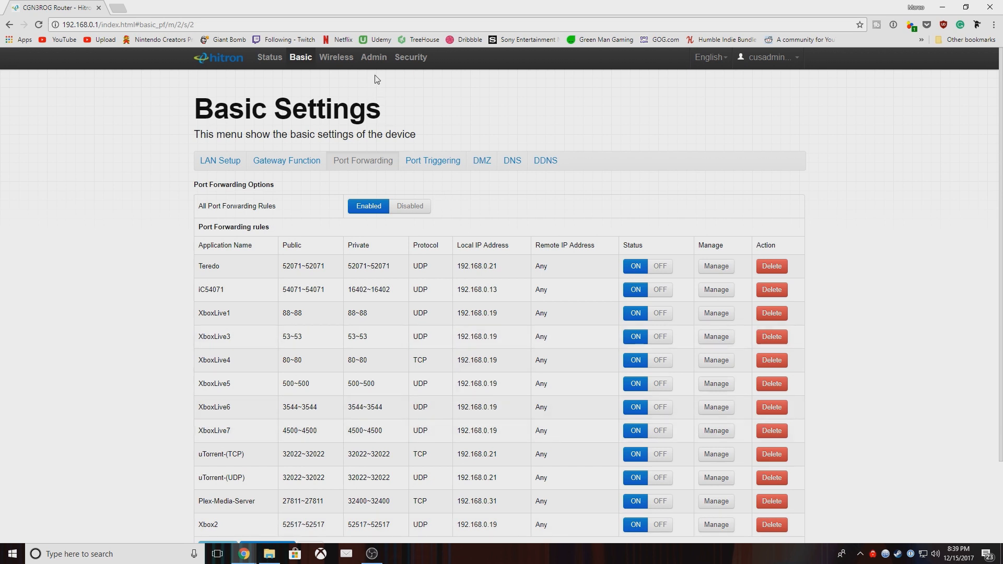
Step: Go to Administration's Device Reset page offering reboot and factory reset
left_click(375, 57)
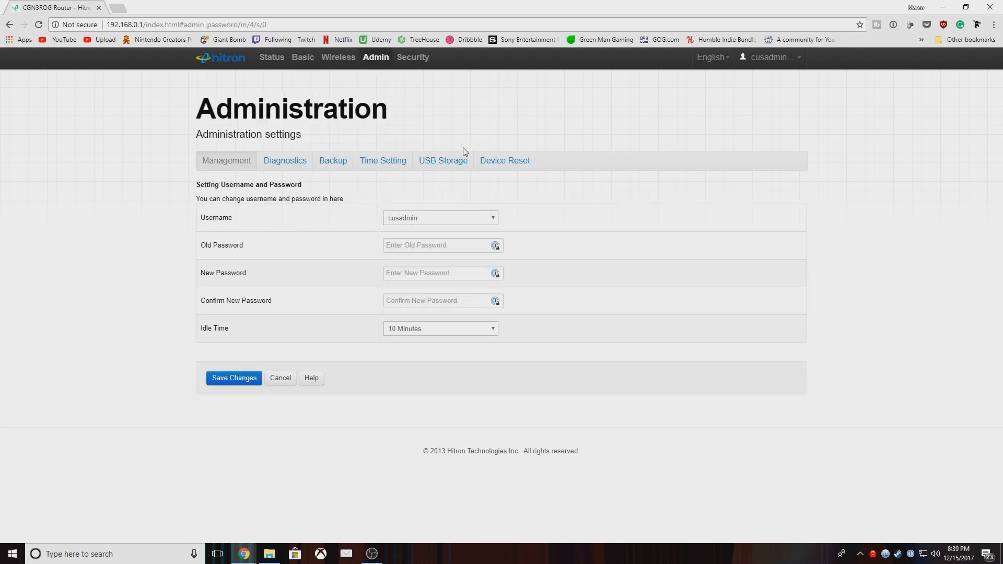
left_click(504, 161)
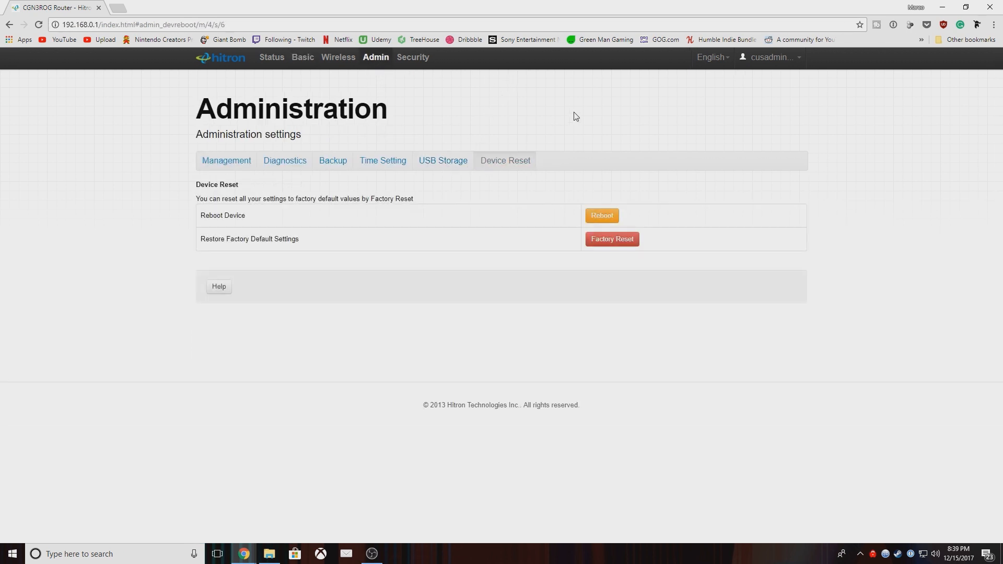
mouse_move(602, 216)
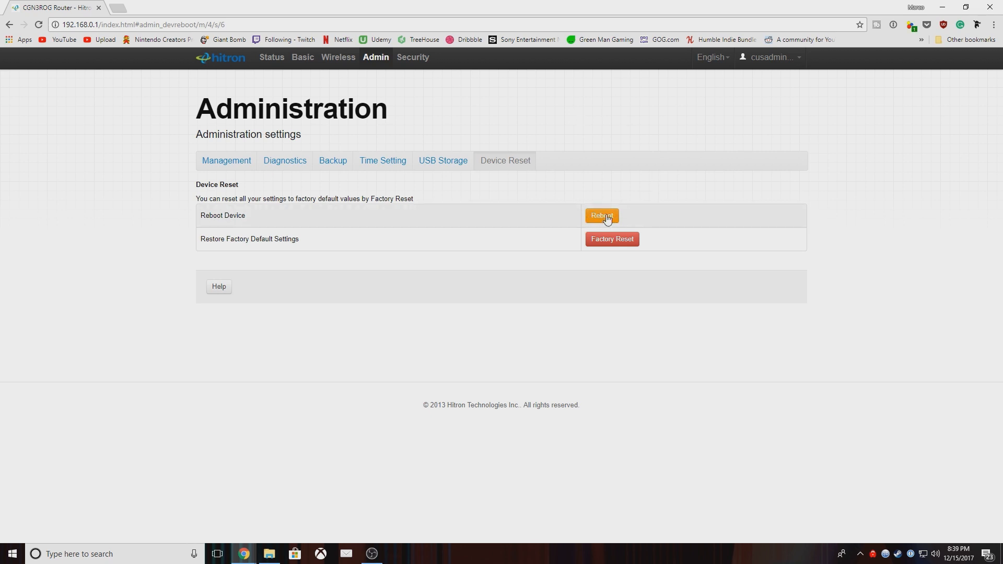
mouse_move(681, 214)
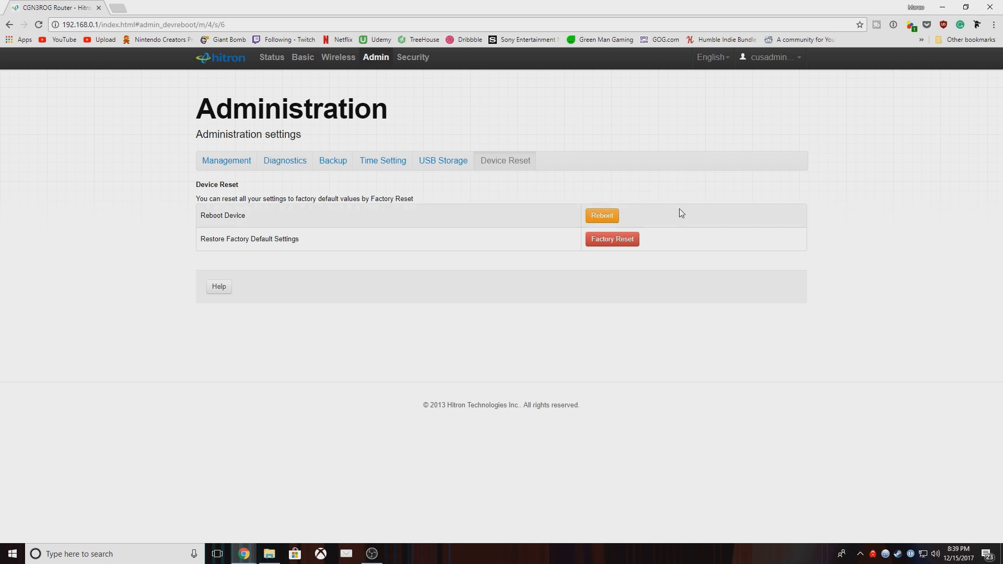